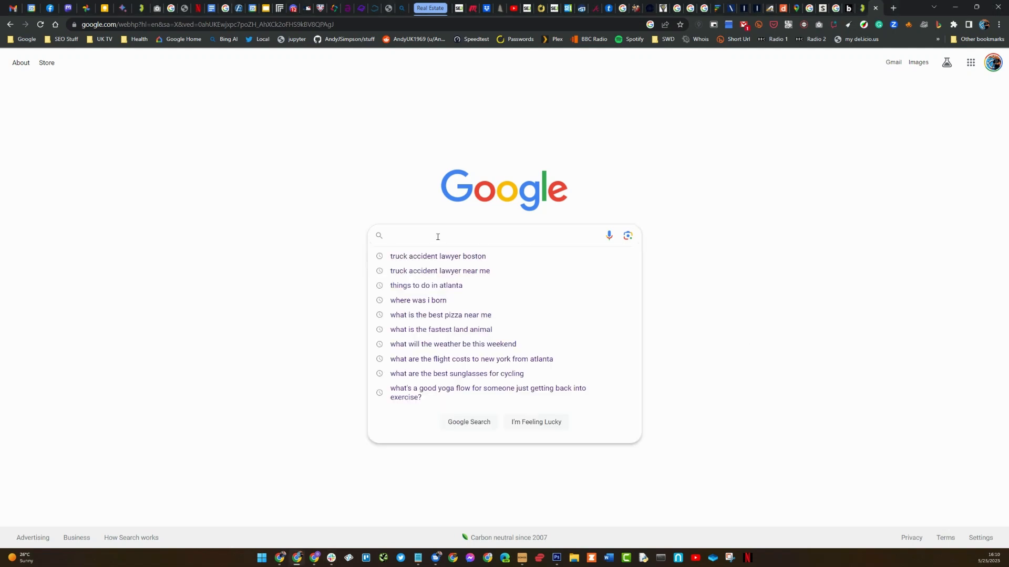
mouse_move(421, 232)
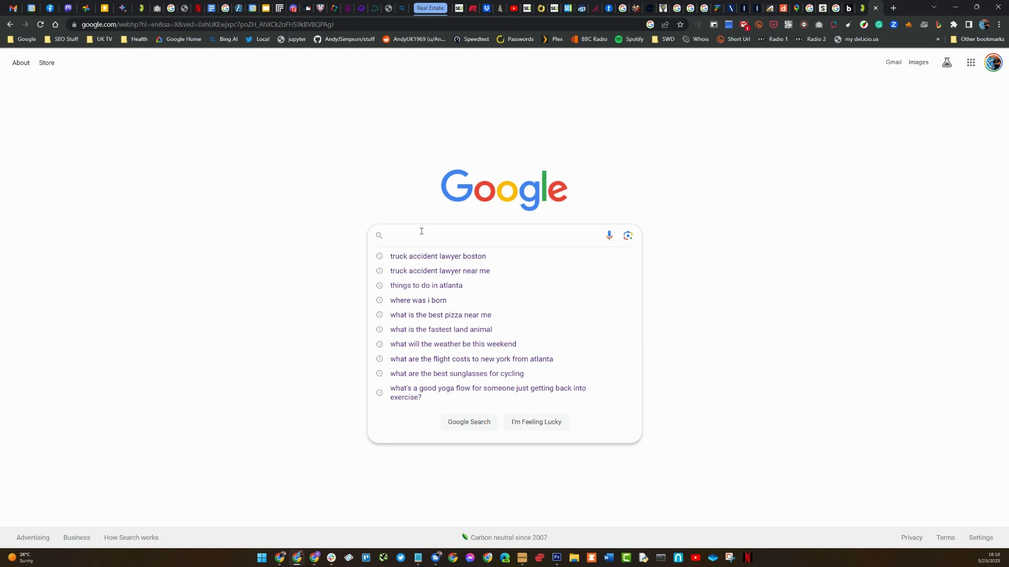
Search 'truck accident lawyer boston' and generate the AI overview listing five local firms with a map
click(437, 256)
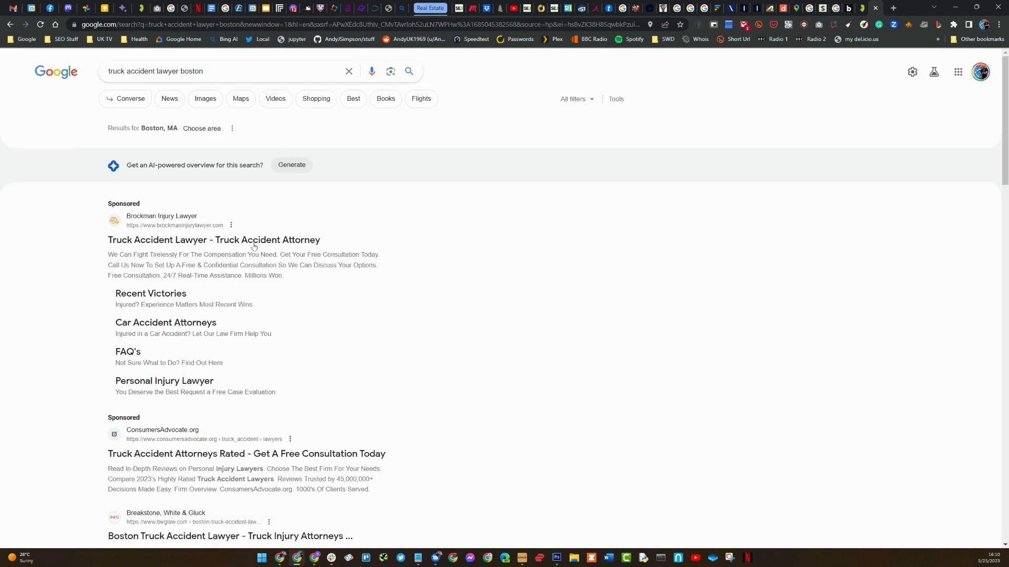
click(291, 165)
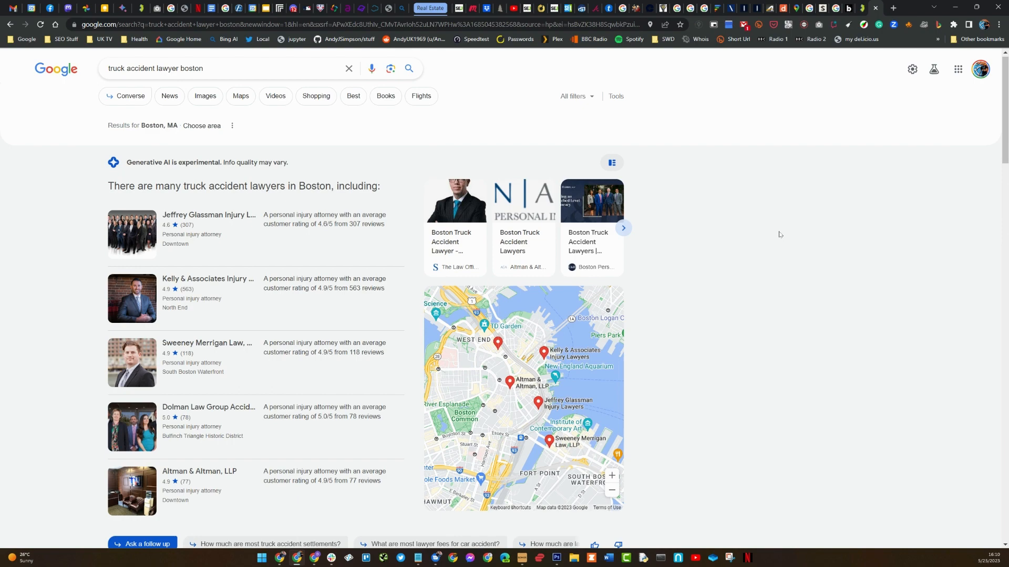
scroll(down, 3)
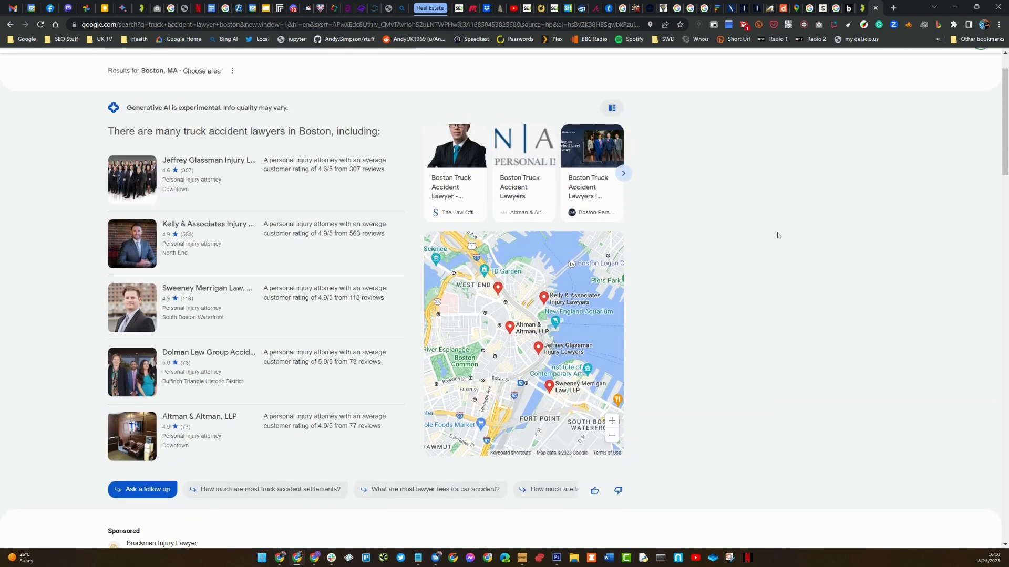
scroll(up, 3)
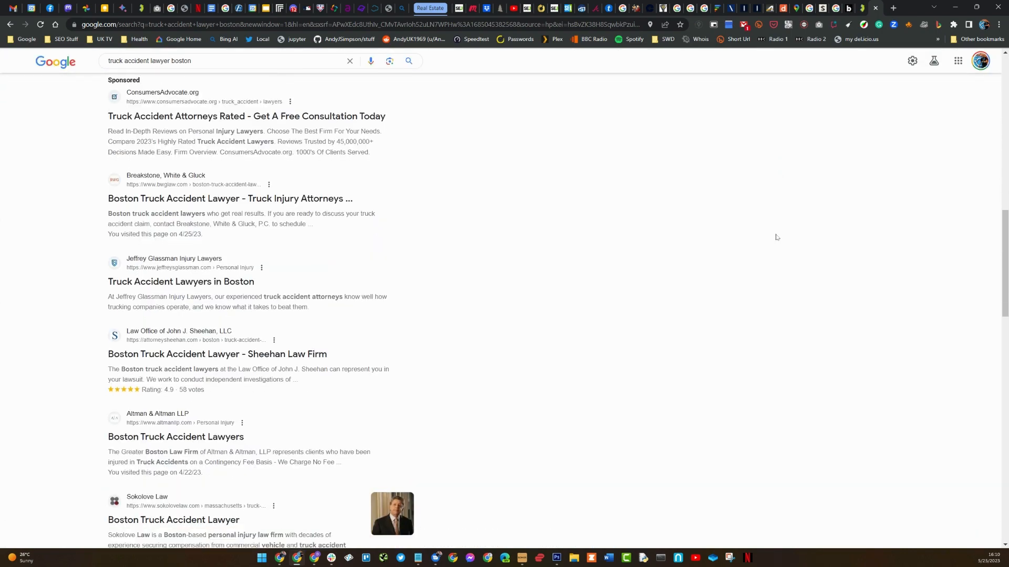
scroll(down, 3)
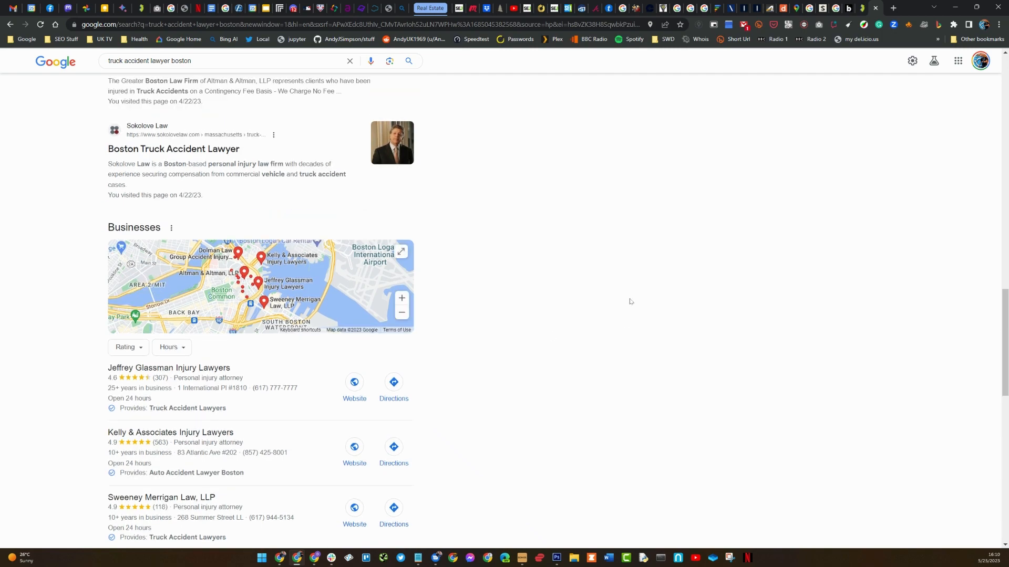
scroll(up, 3)
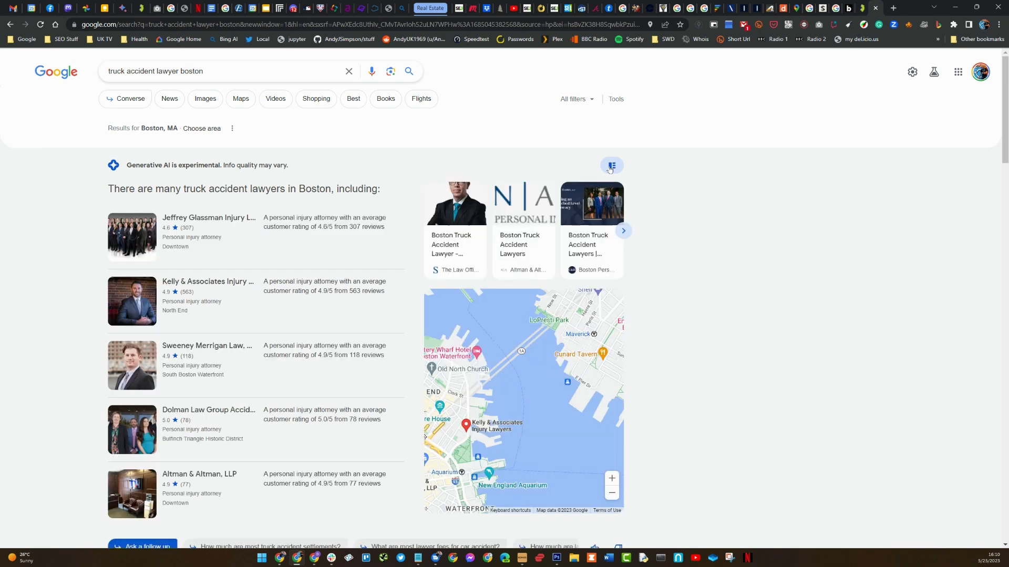
scroll(down, 3)
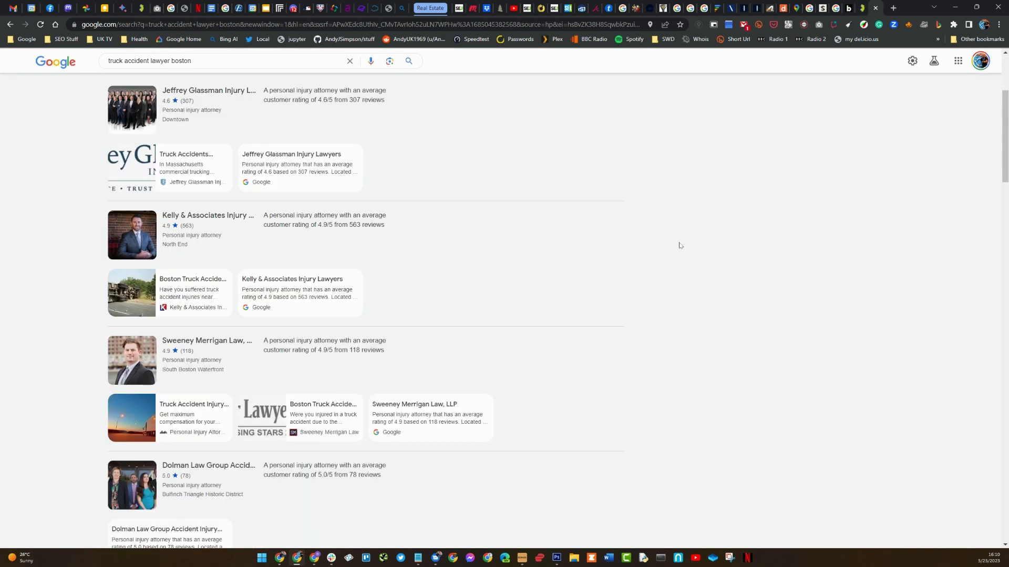
scroll(down, 3)
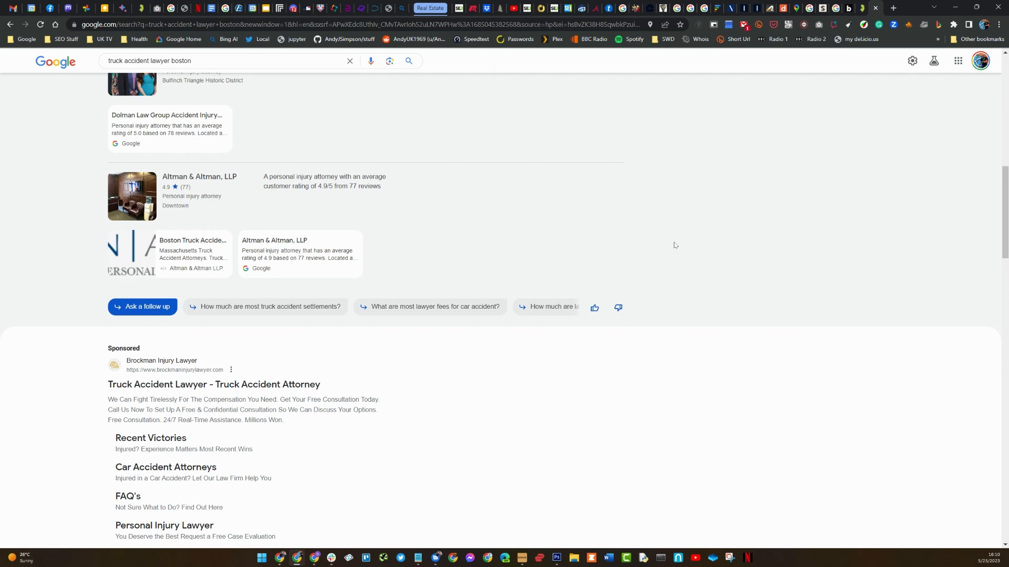
scroll(up, 3)
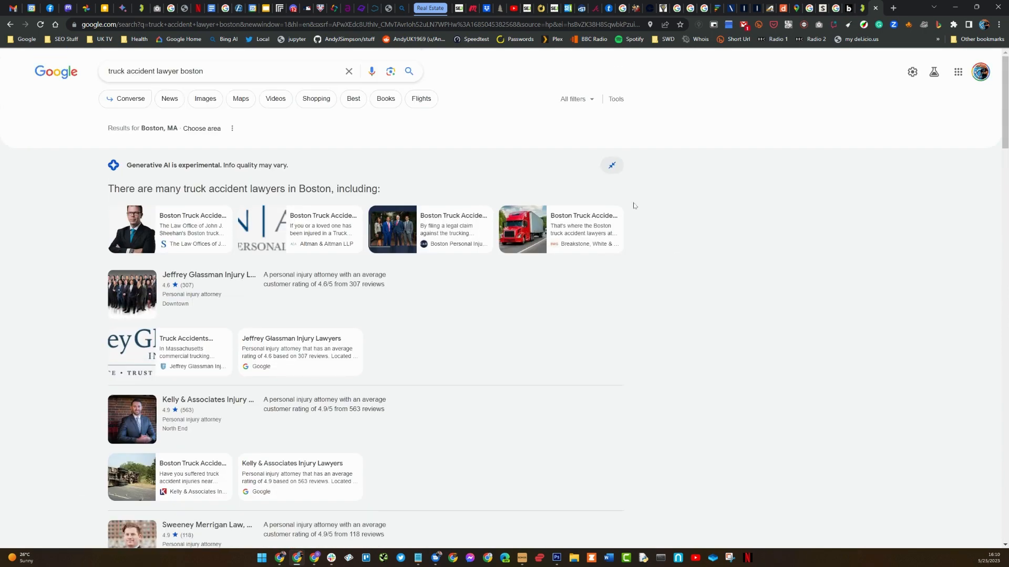
click(611, 165)
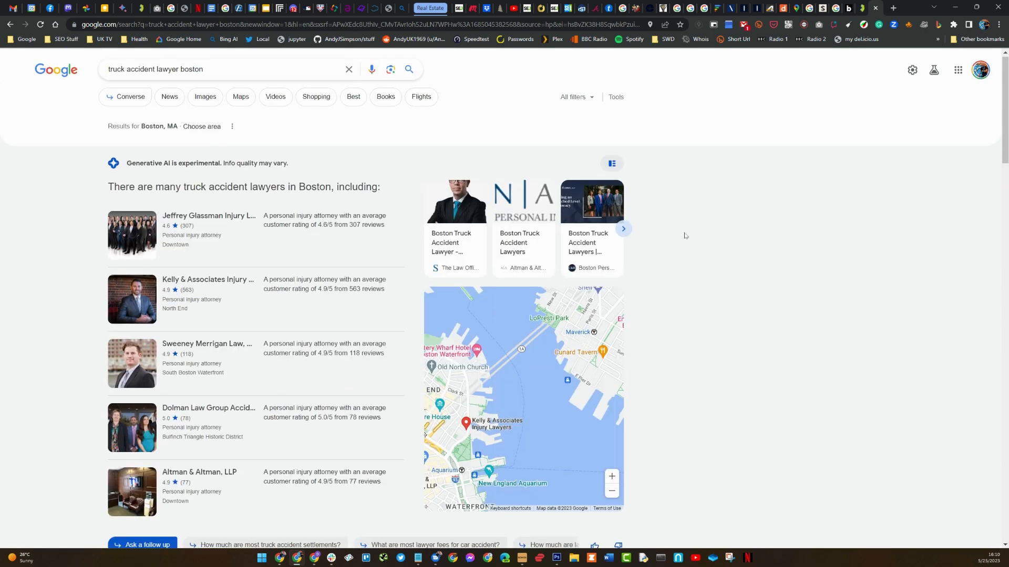
scroll(down, 3)
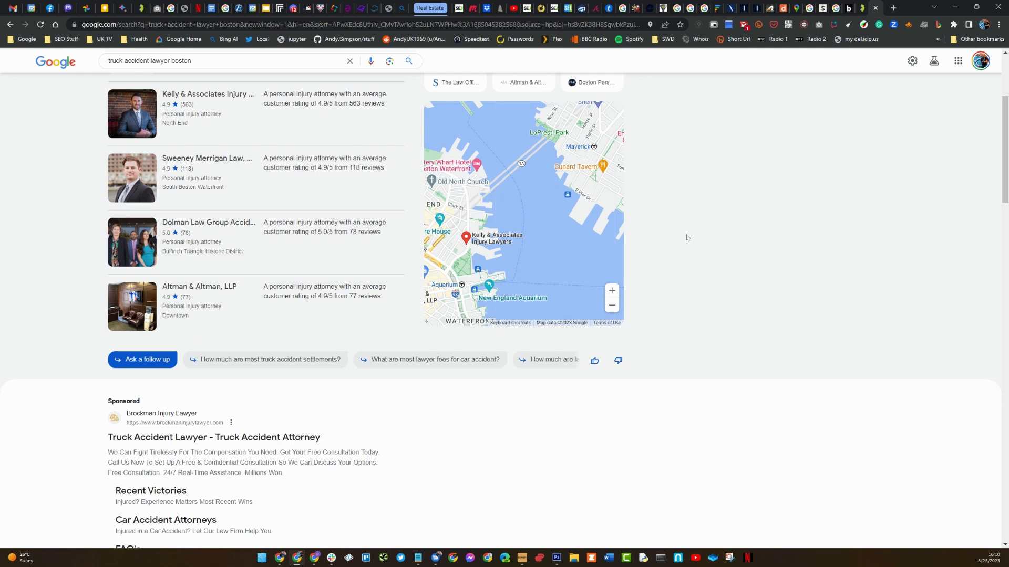
scroll(up, 3)
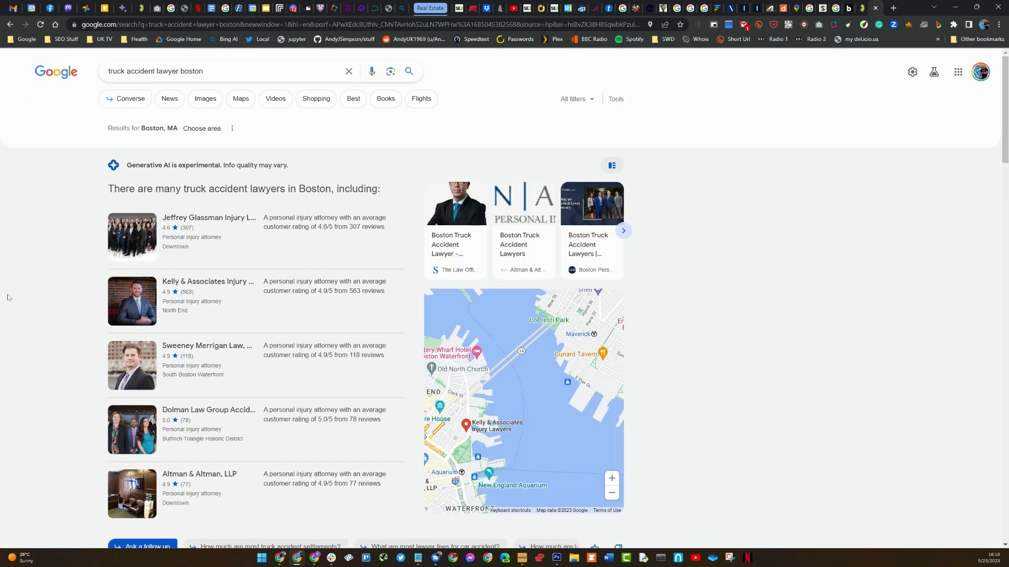
scroll(down, 3)
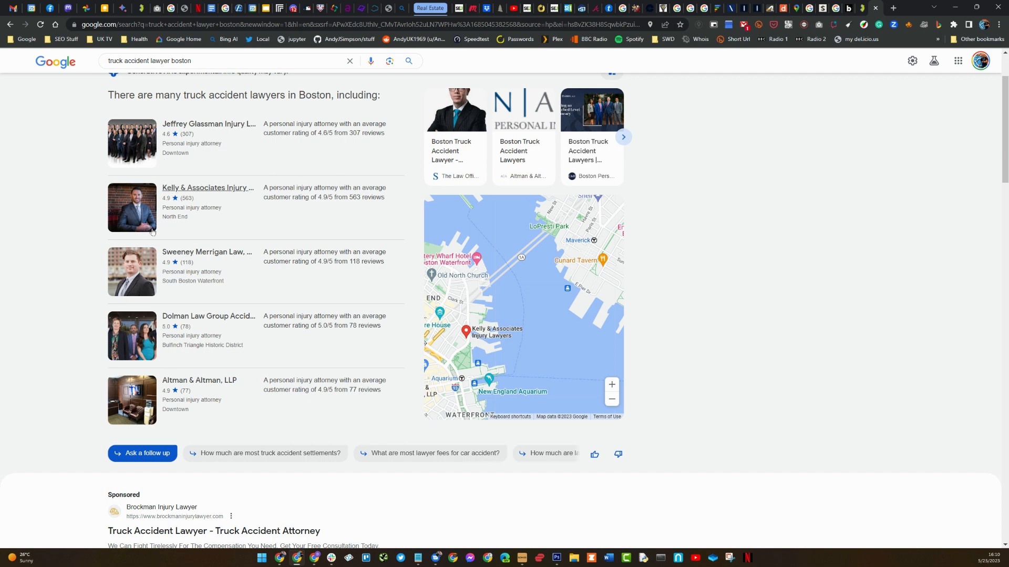
mouse_move(43, 330)
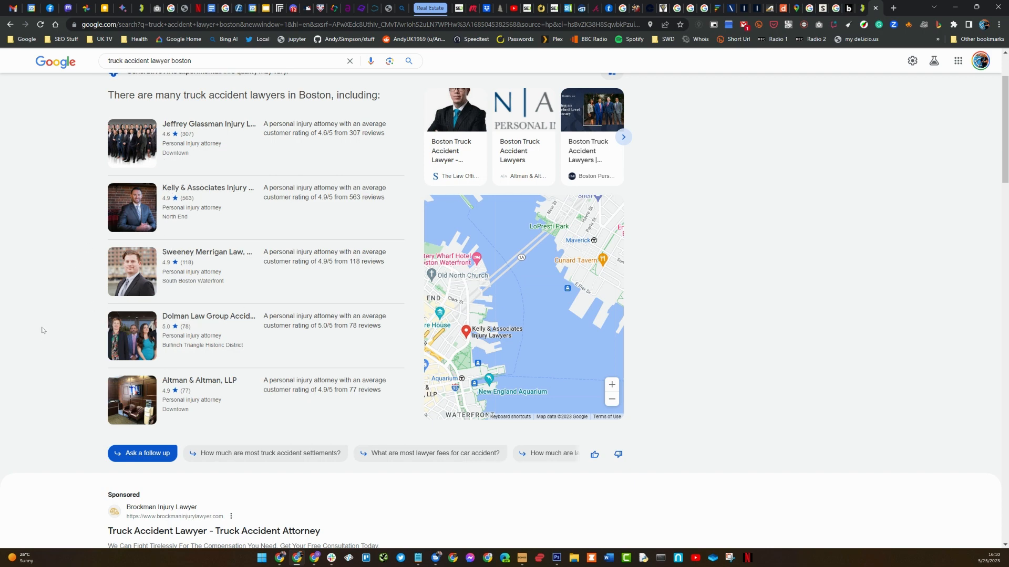
mouse_move(111, 468)
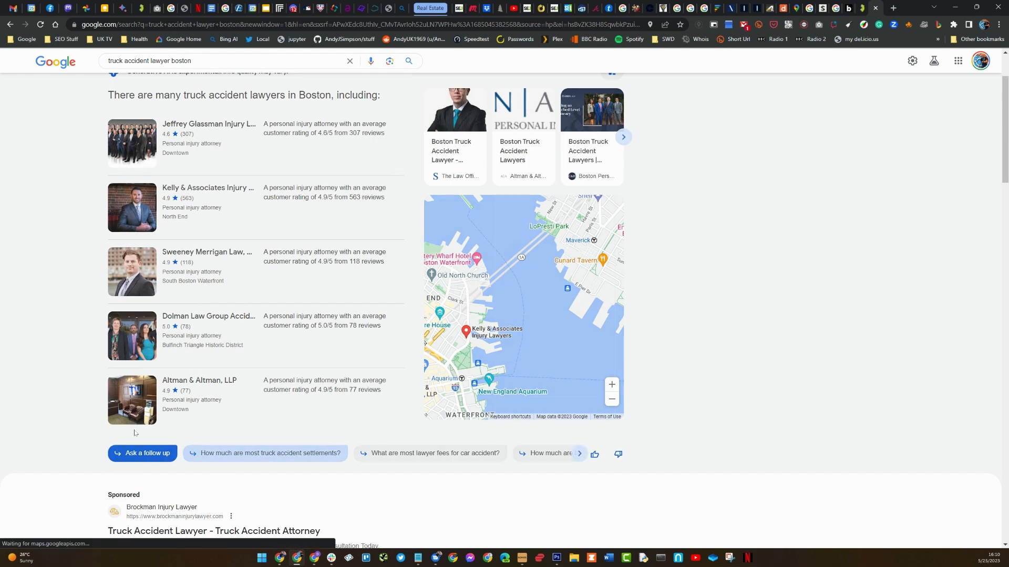
Ask 'How much are most truck accident settlements?', page the sources and toggle the expanded sources view
click(263, 453)
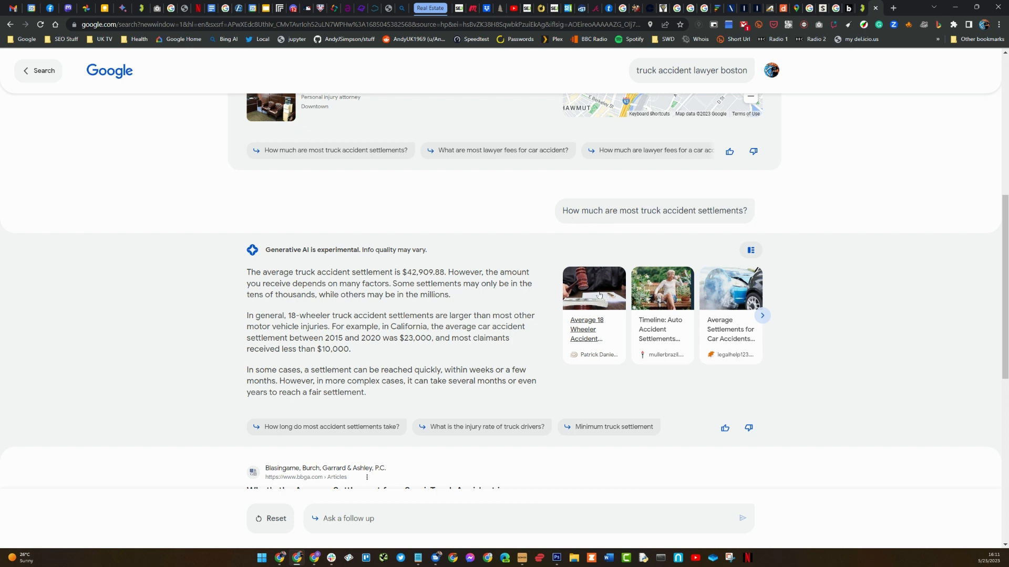
mouse_move(757, 312)
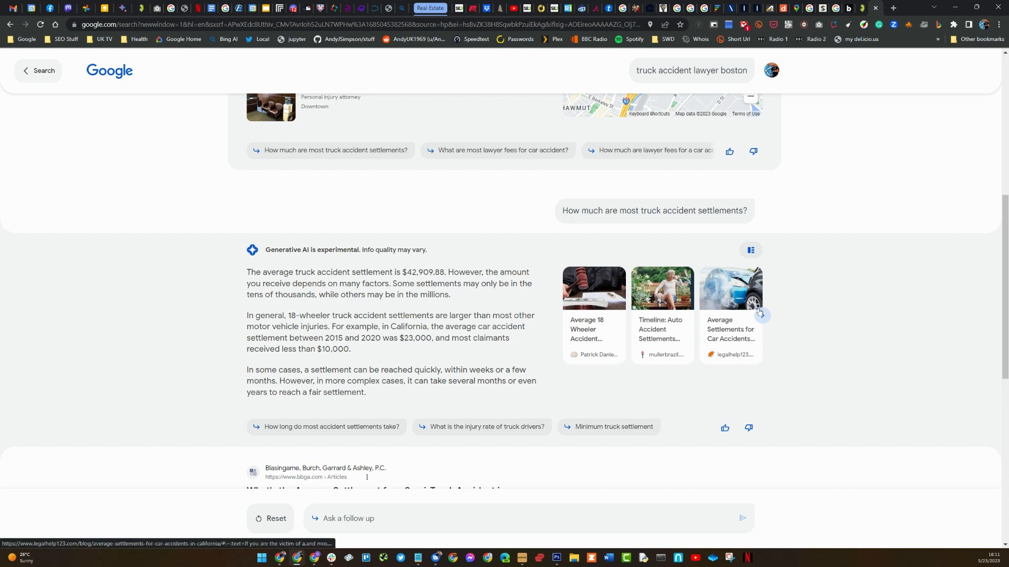
click(760, 315)
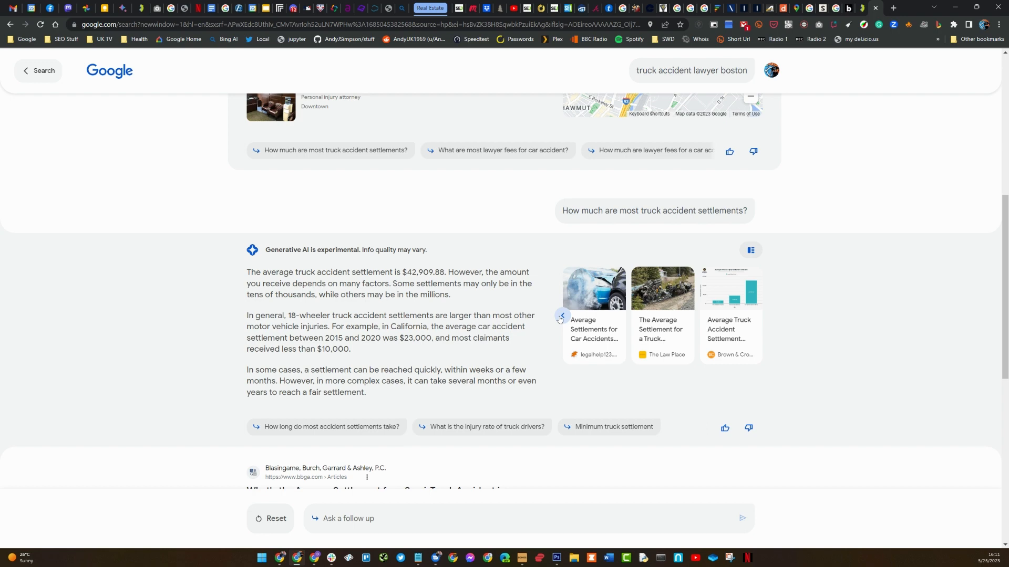
click(561, 317)
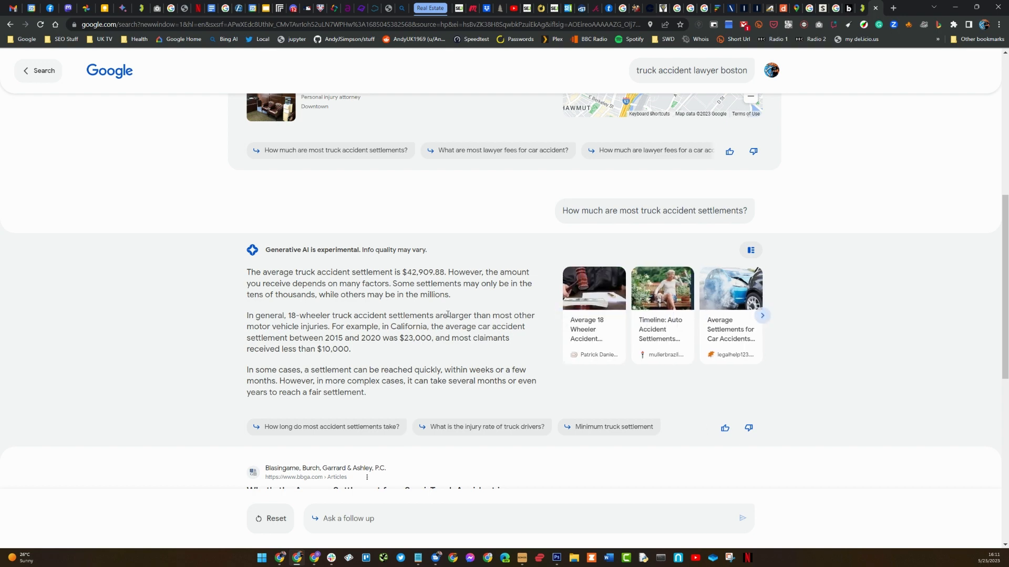
click(750, 251)
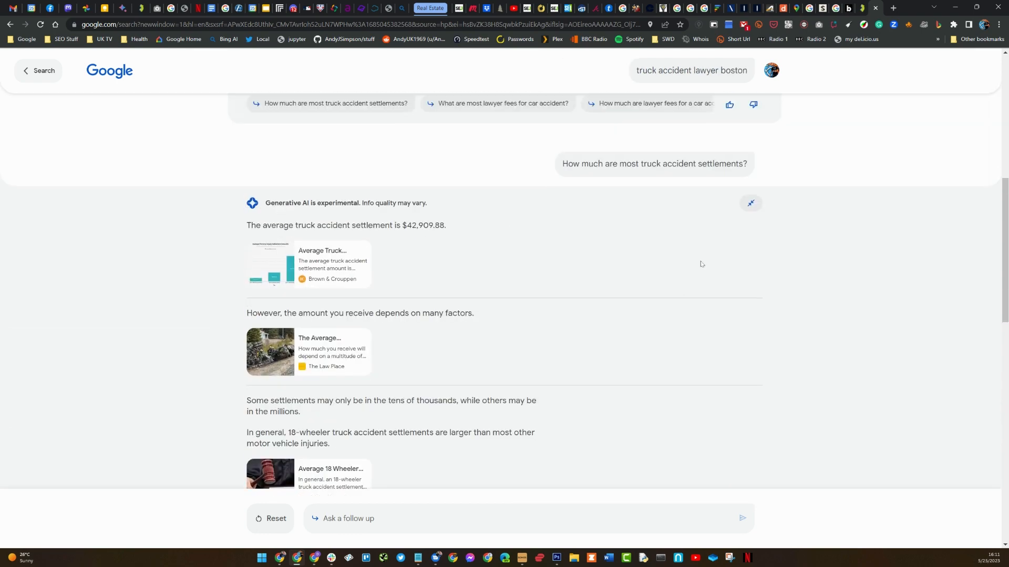
click(750, 204)
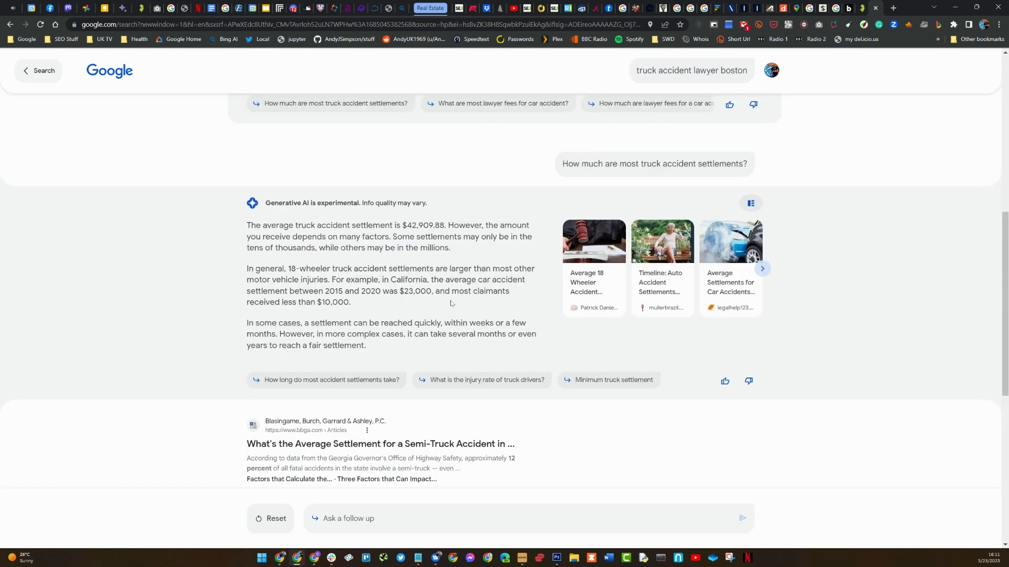
mouse_move(481, 379)
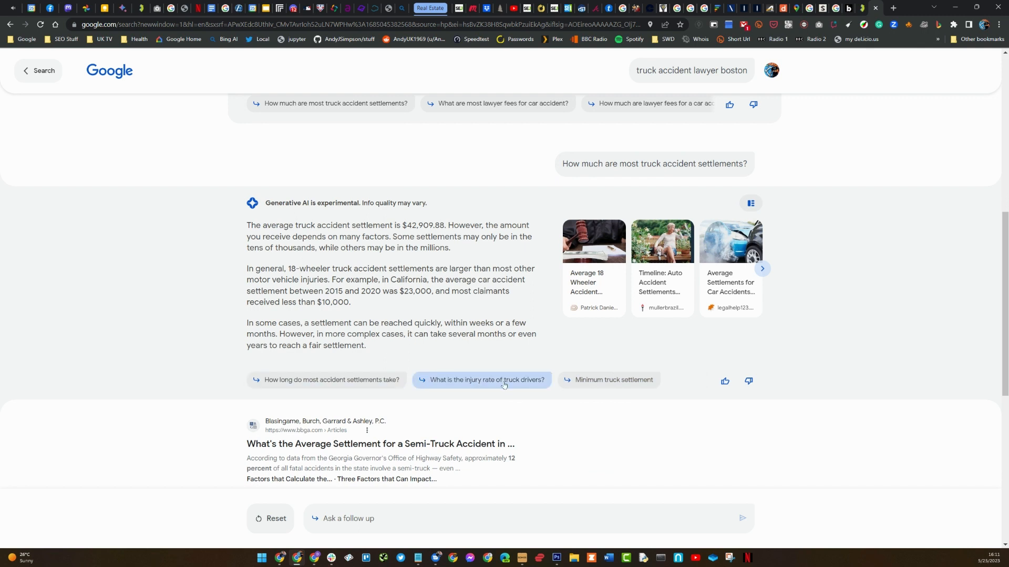
Ask 'What is the injury rate of truck drivers?' and scroll through the AI answer
click(481, 380)
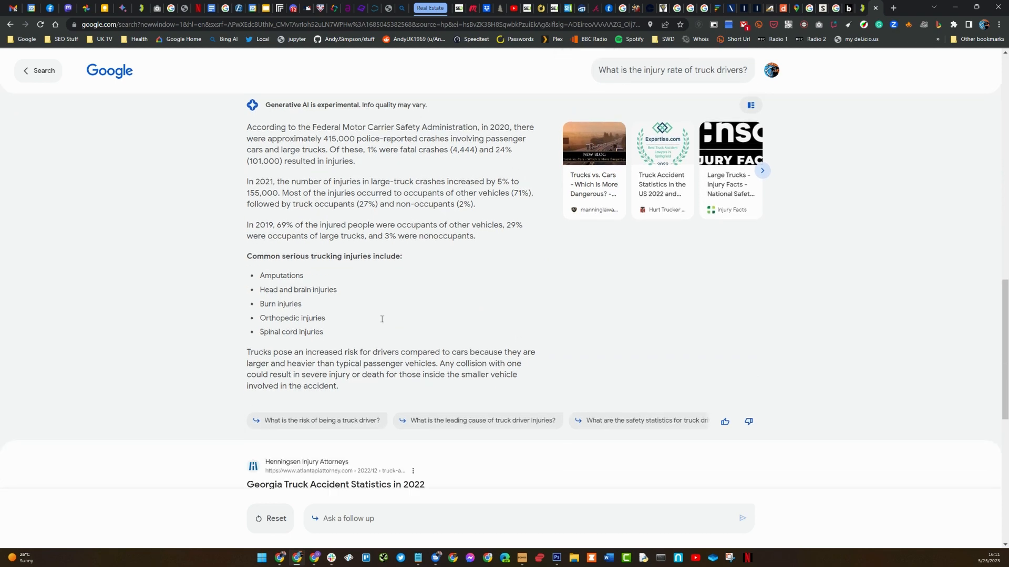
scroll(up, 3)
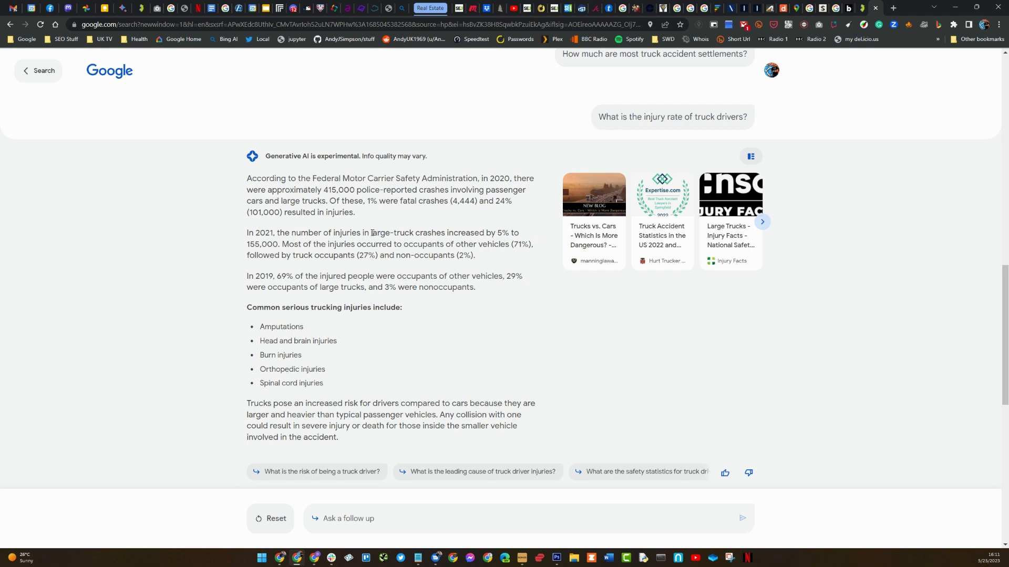
mouse_move(594, 203)
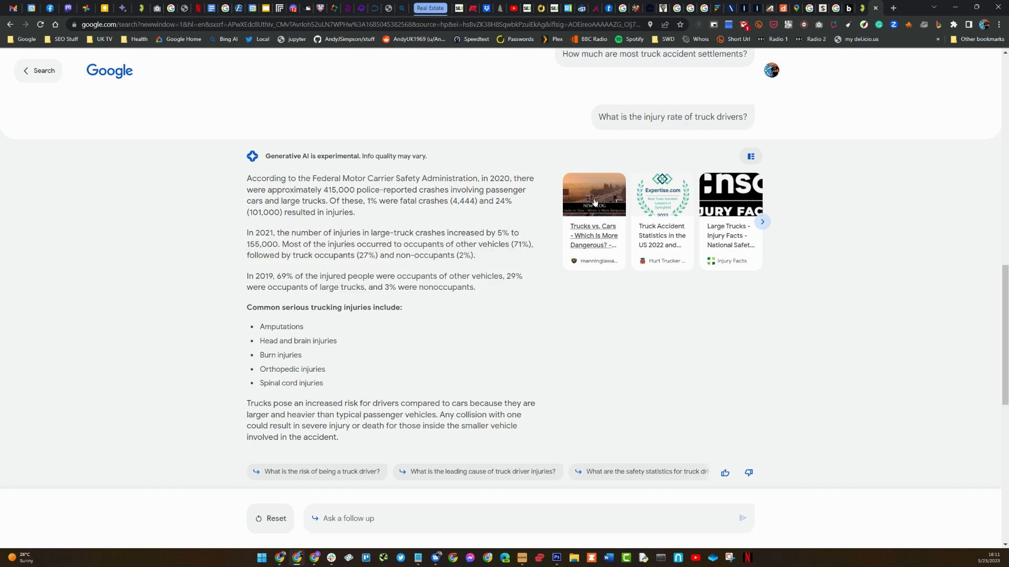
scroll(down, 3)
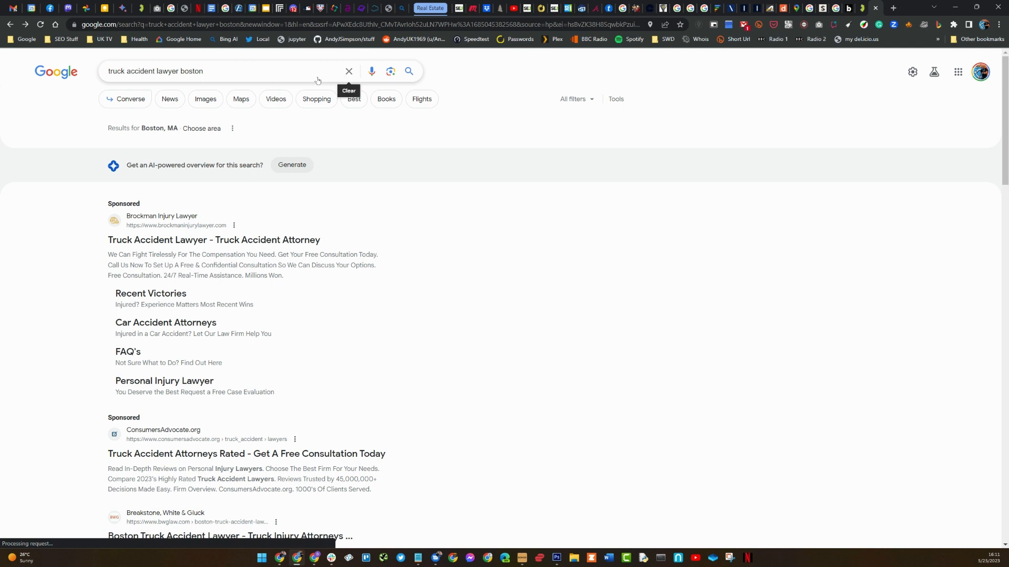
Rerun 'what are the best sunglasses for cycling' from recent searches and browse the popular styles
click(347, 71)
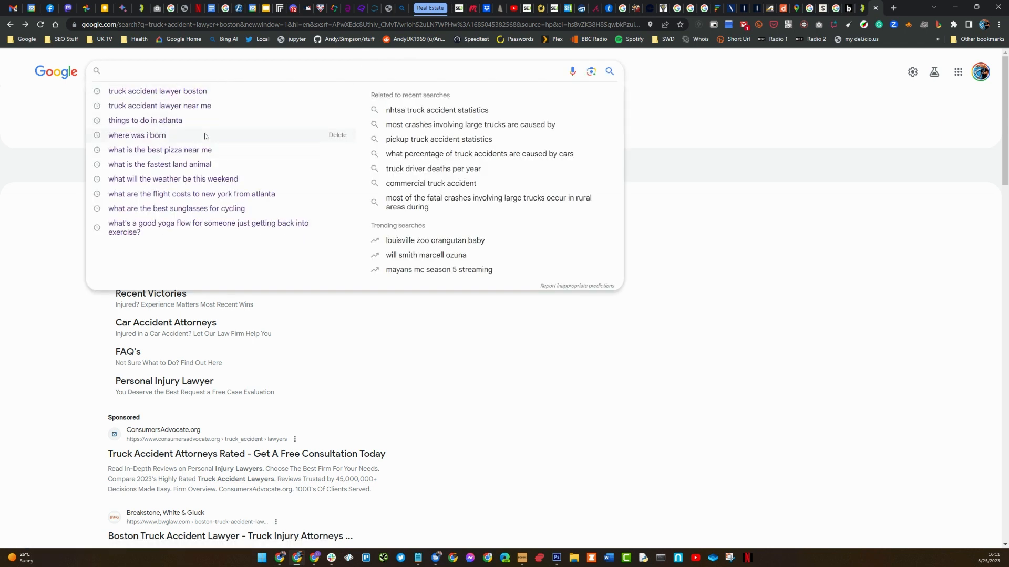
mouse_move(214, 233)
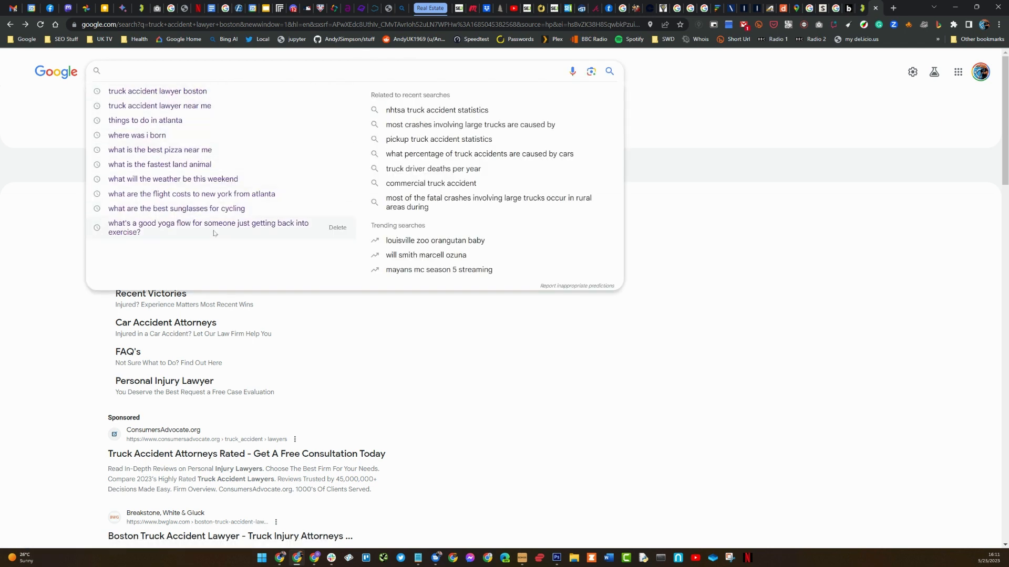
click(176, 208)
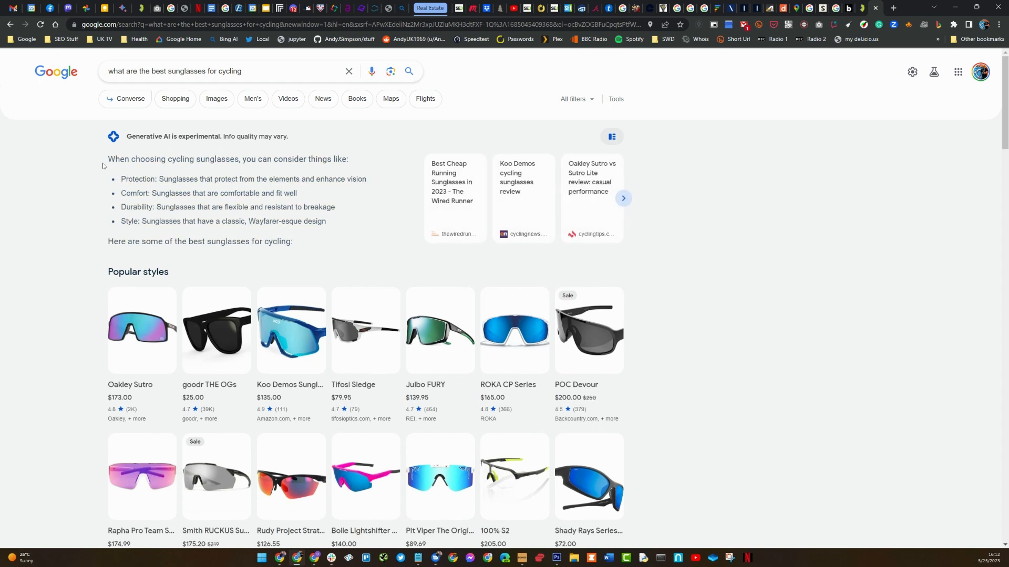
scroll(down, 3)
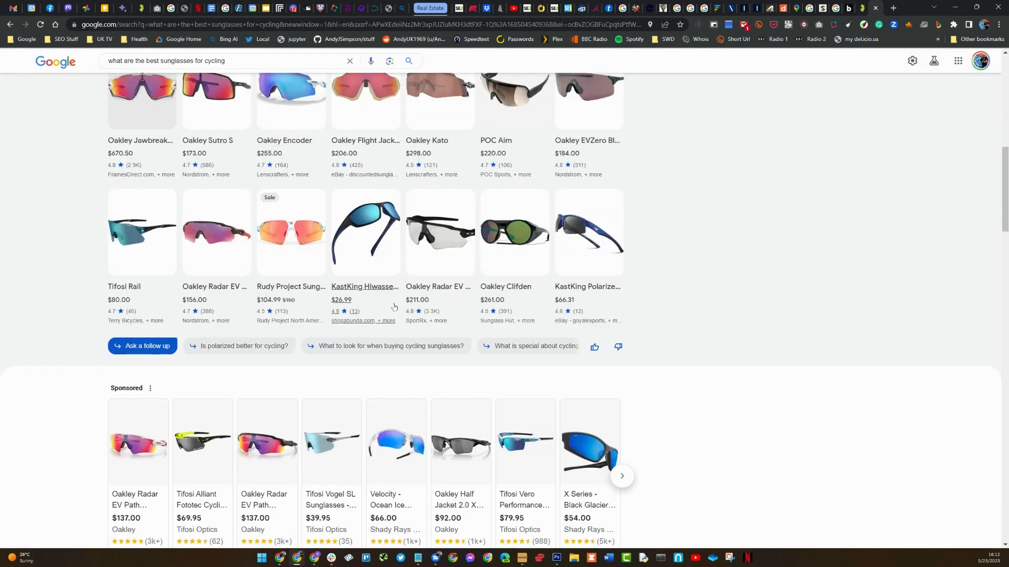
scroll(up, 3)
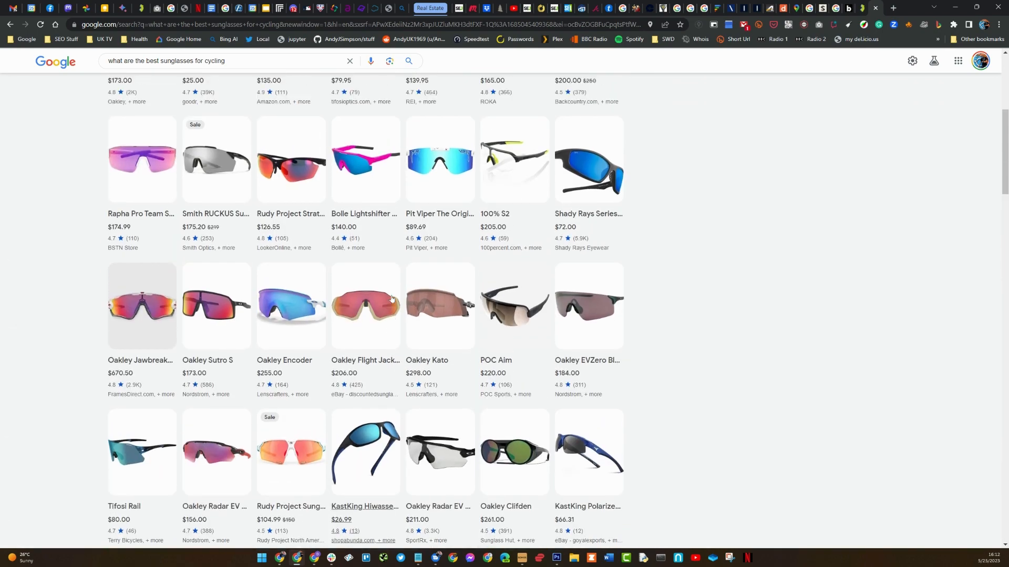
scroll(up, 3)
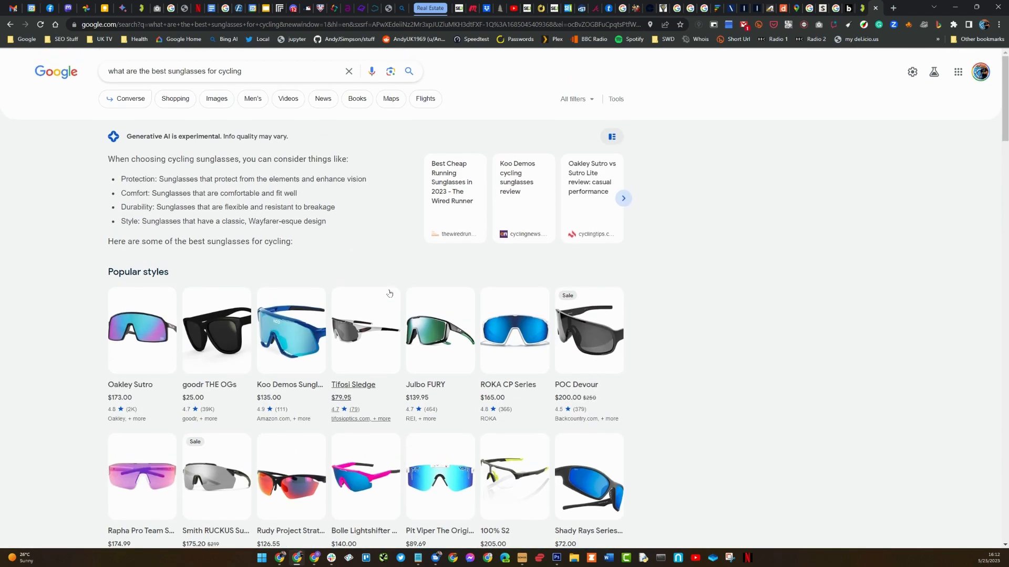
scroll(down, 3)
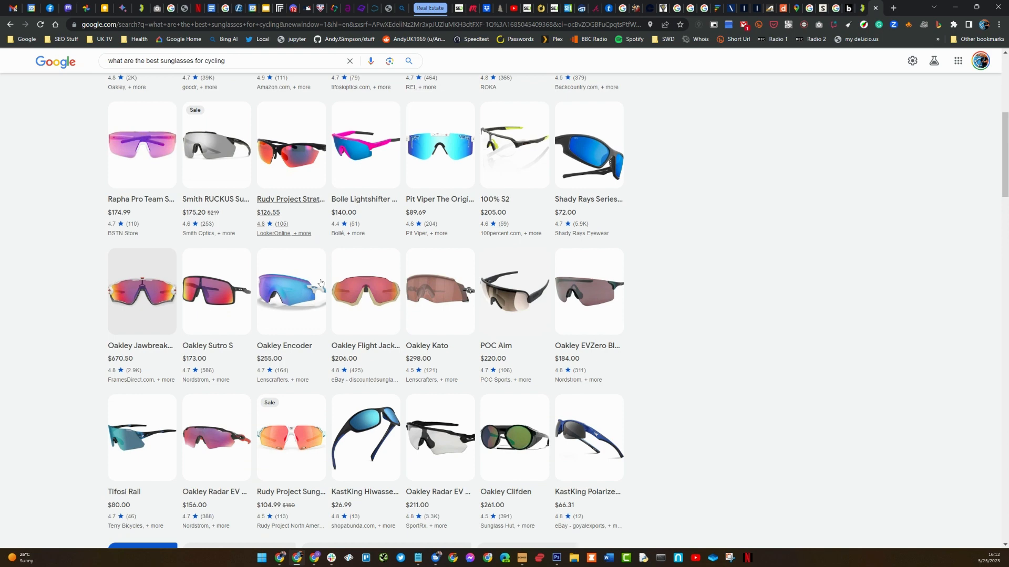
scroll(down, 3)
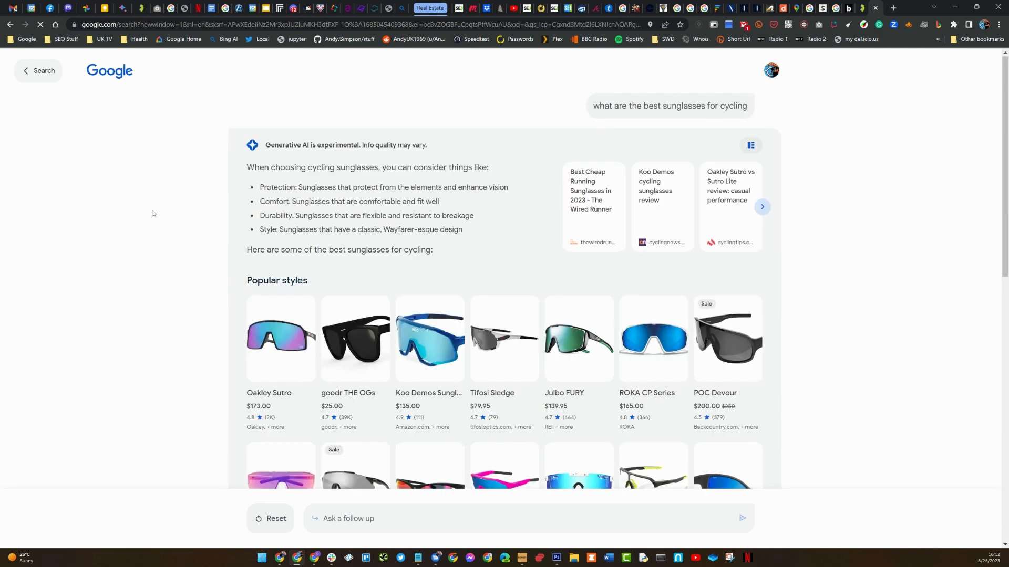
Scroll the cycling-sunglasses buying answer and page through its source articles
scroll(down, 3)
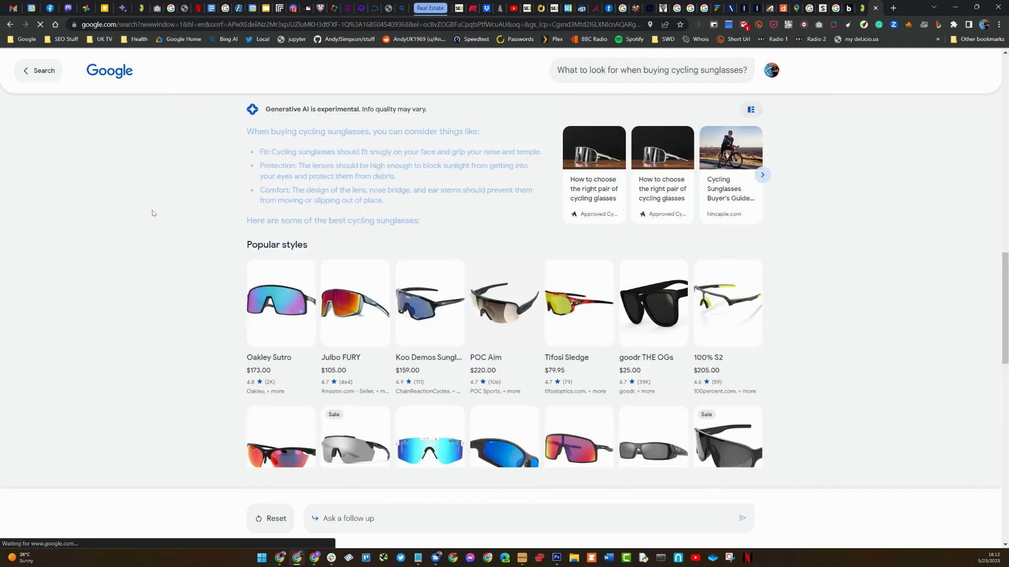
scroll(down, 3)
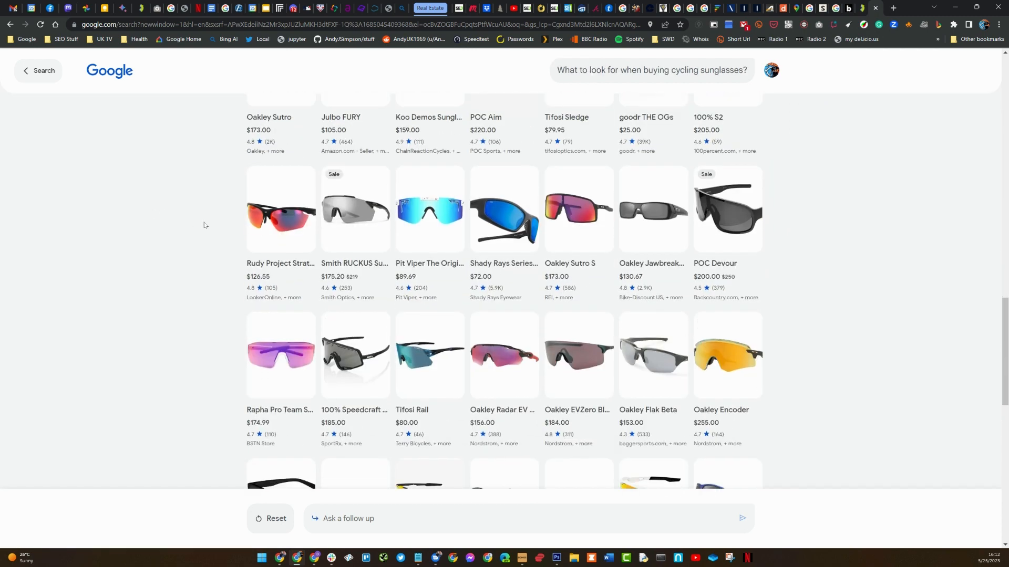
scroll(down, 3)
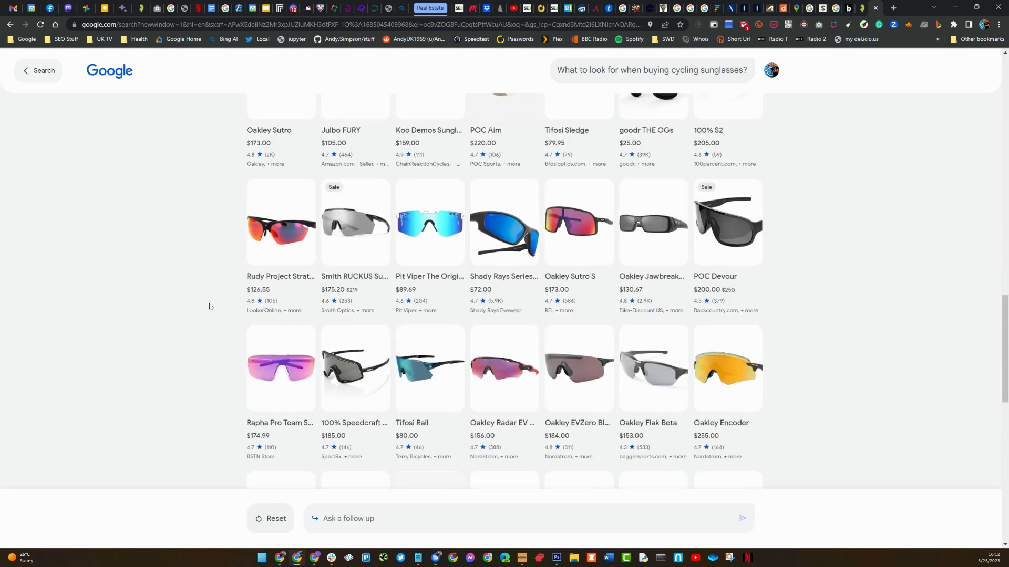
scroll(up, 3)
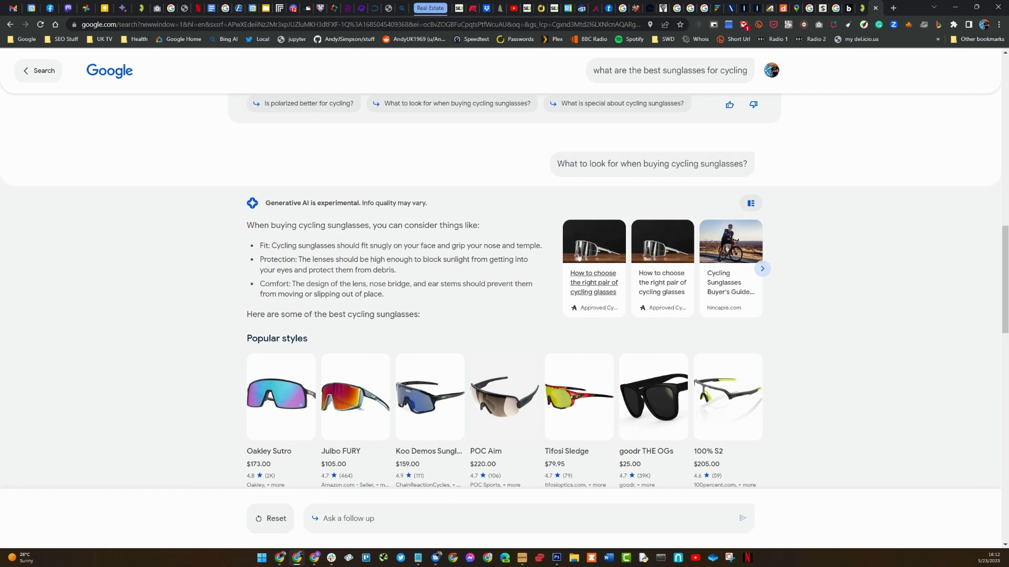
click(762, 270)
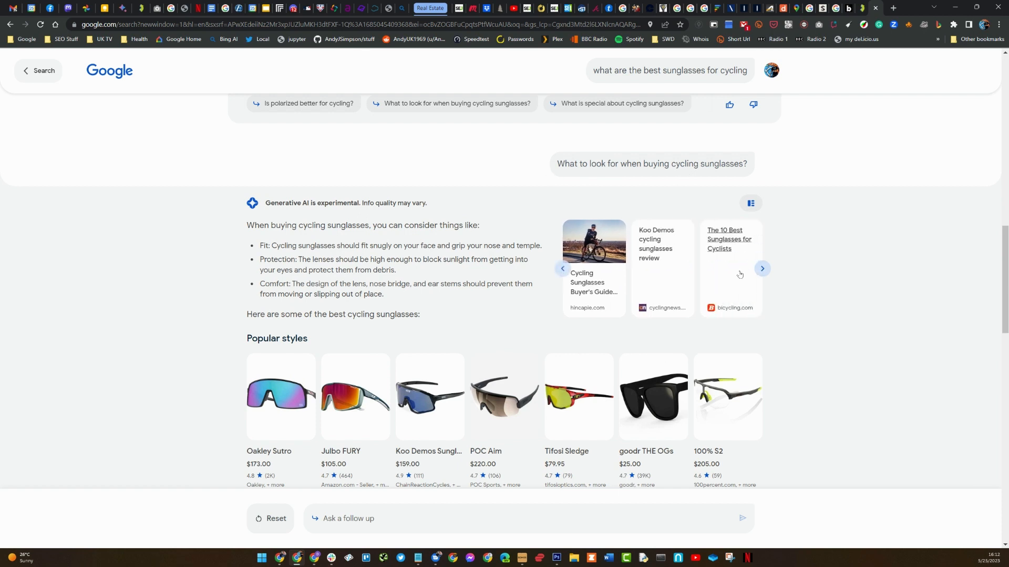
click(762, 269)
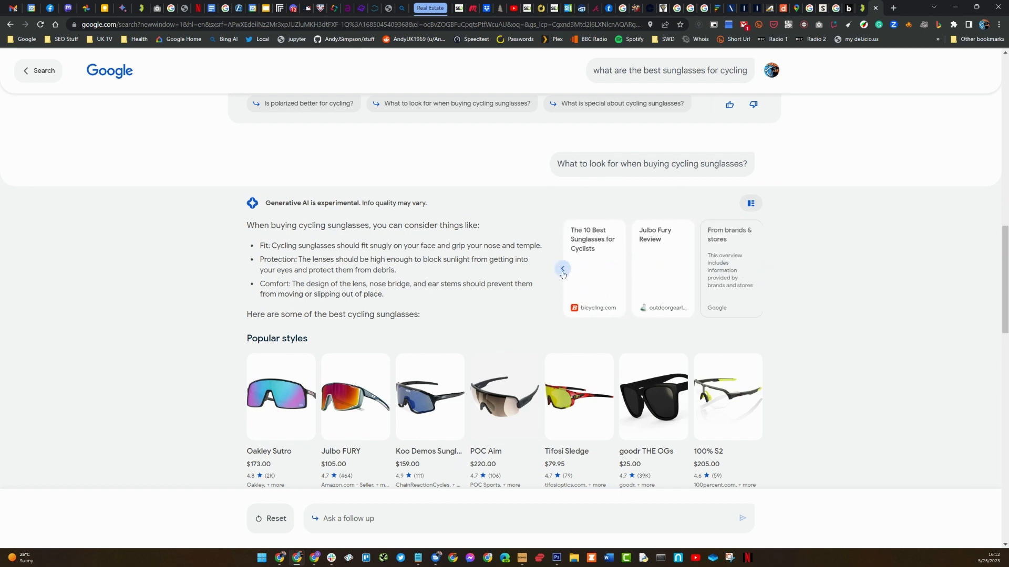
click(562, 269)
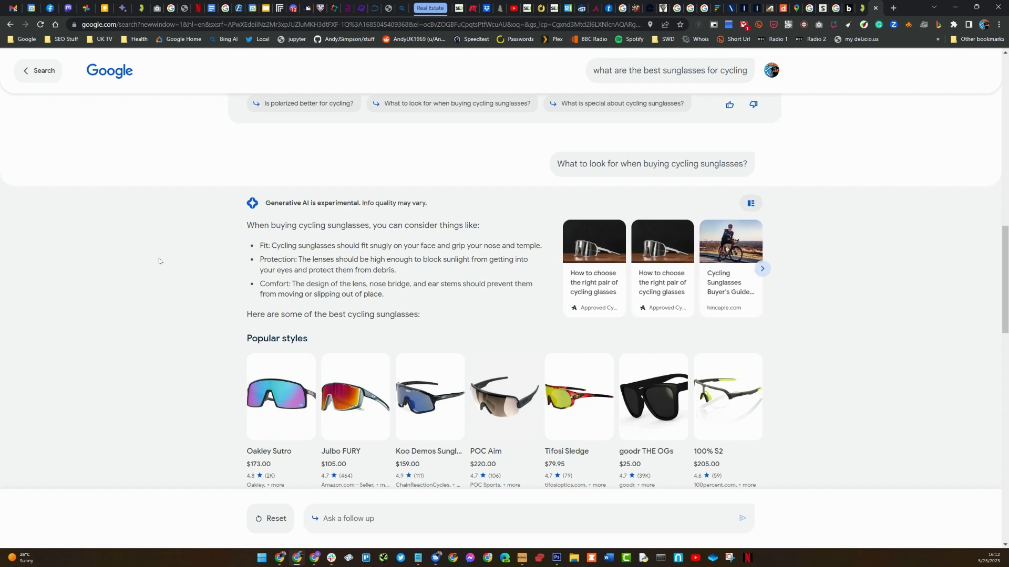
Scroll through the product styles and buyer's guides below the answer
scroll(down, 3)
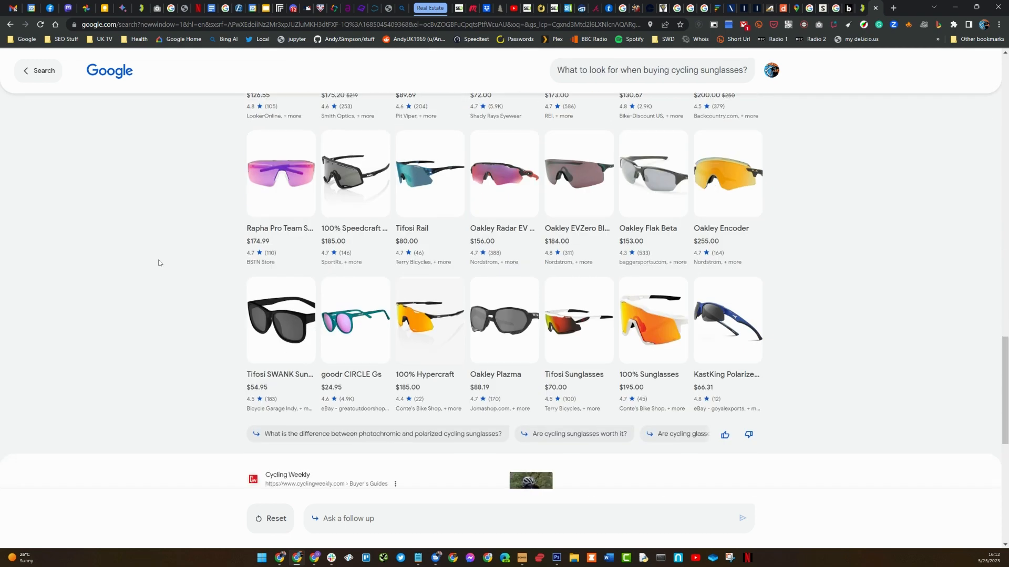
scroll(down, 3)
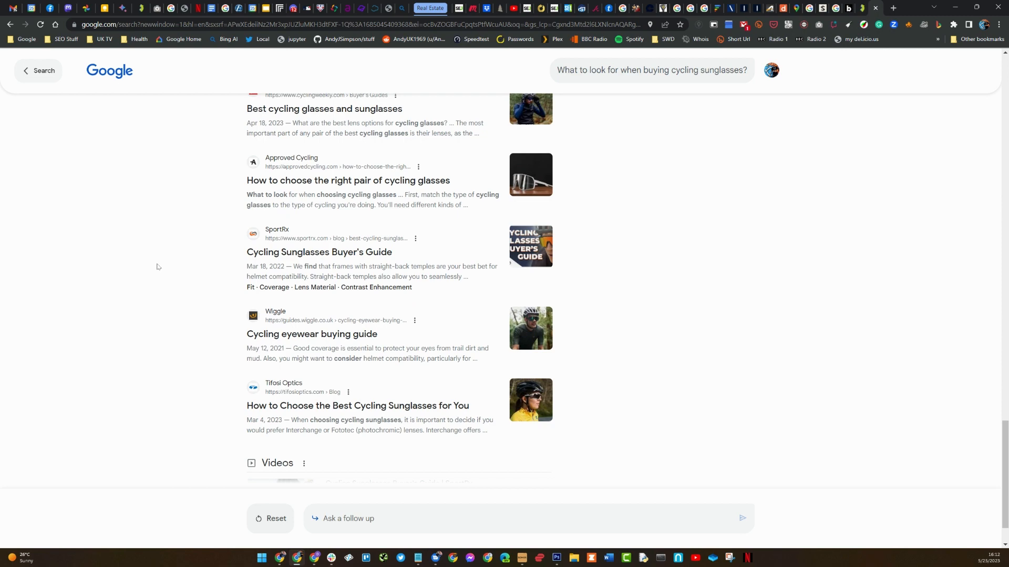
scroll(down, 3)
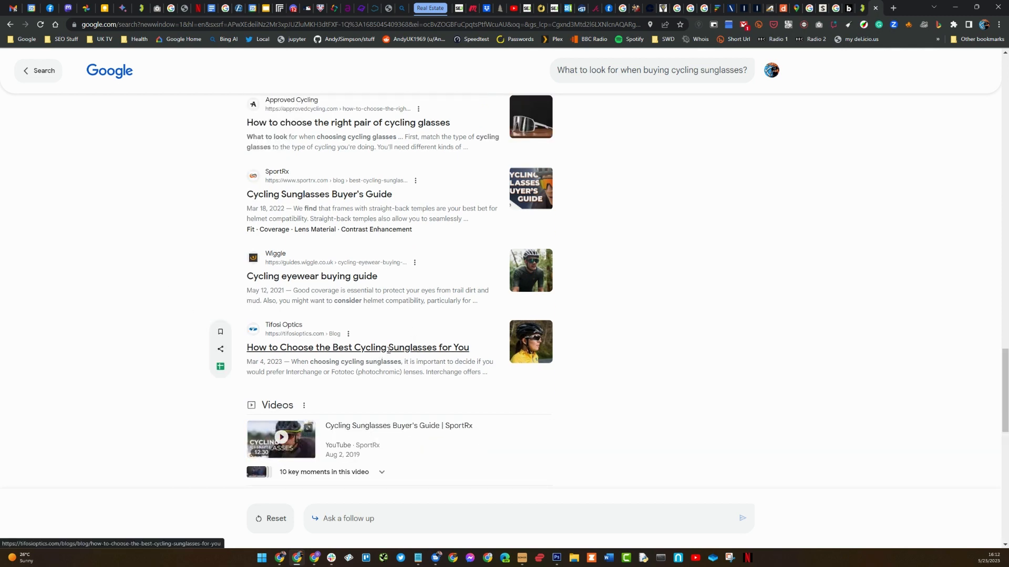
scroll(up, 3)
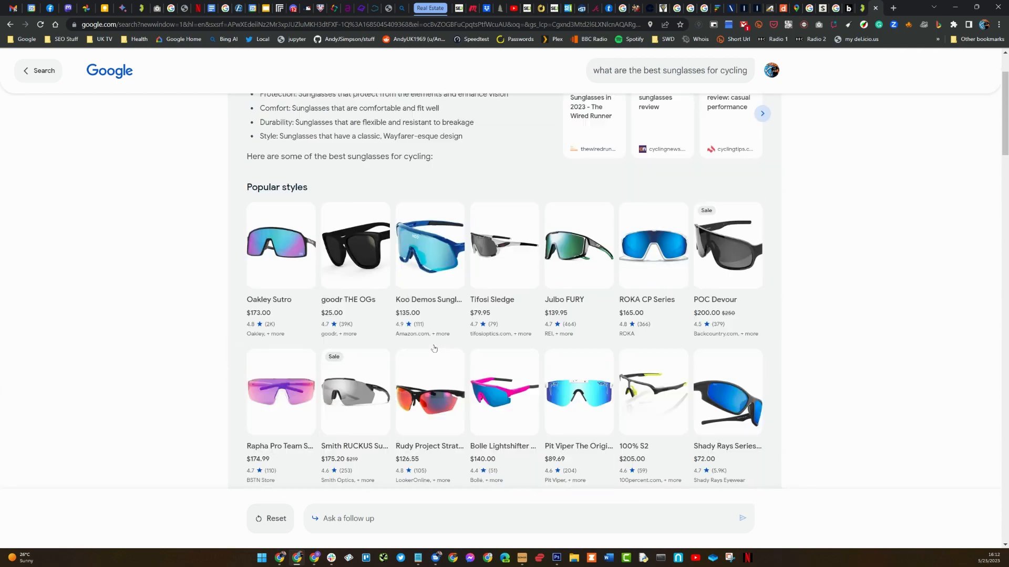
scroll(up, 3)
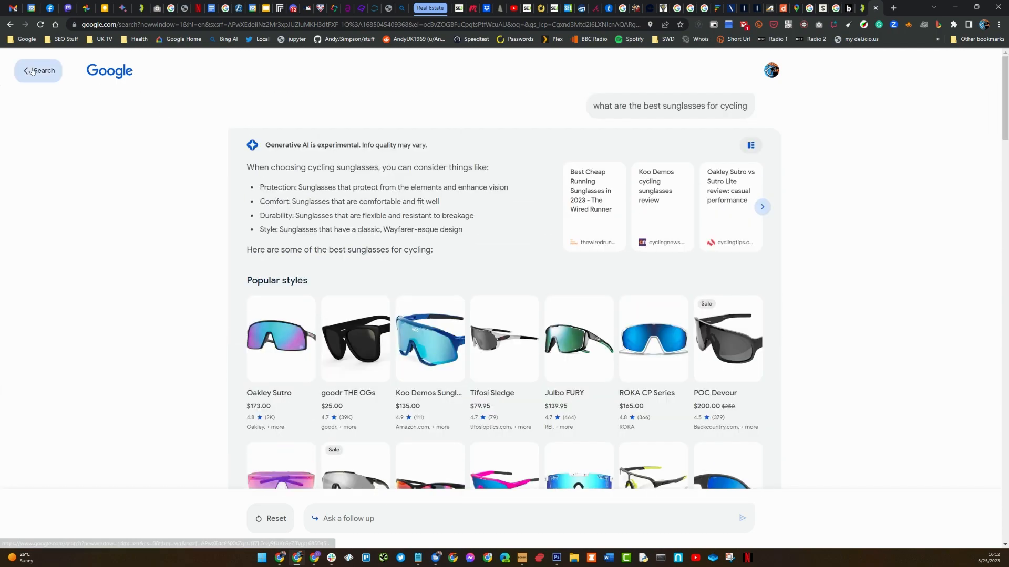
Leave the conversation and rerun 'things to do in atlanta' from recent searches
click(37, 71)
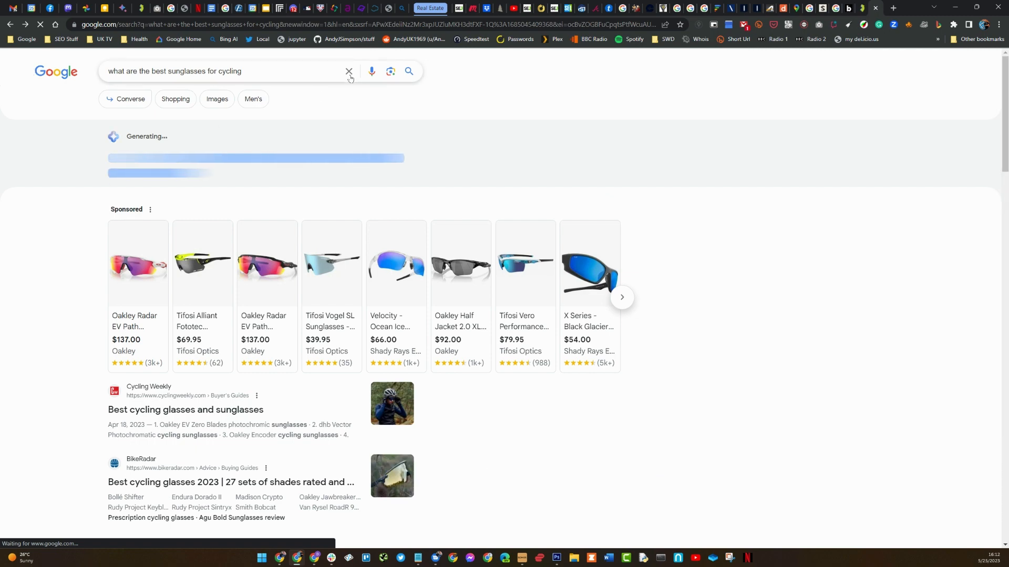
click(348, 71)
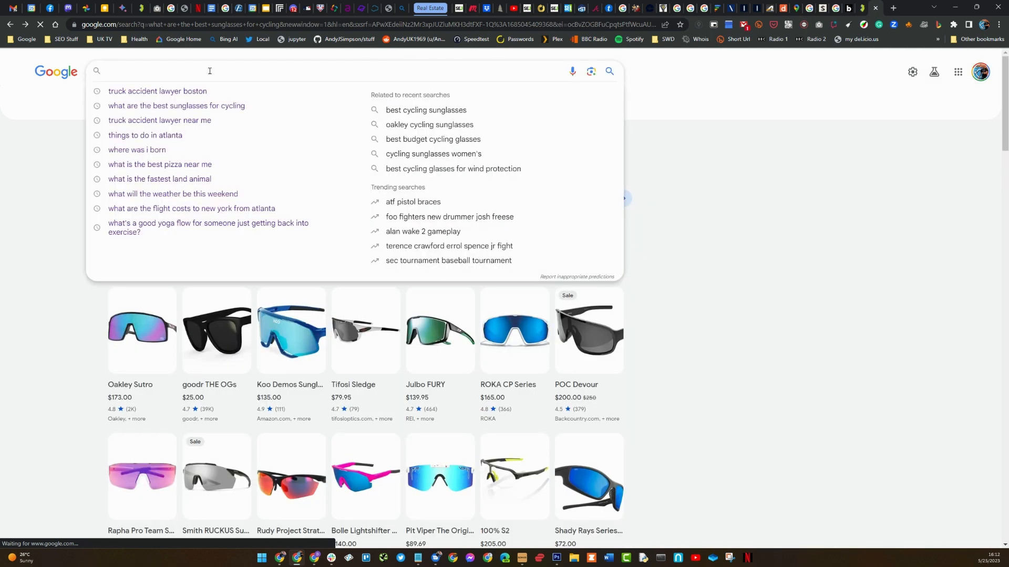
click(145, 137)
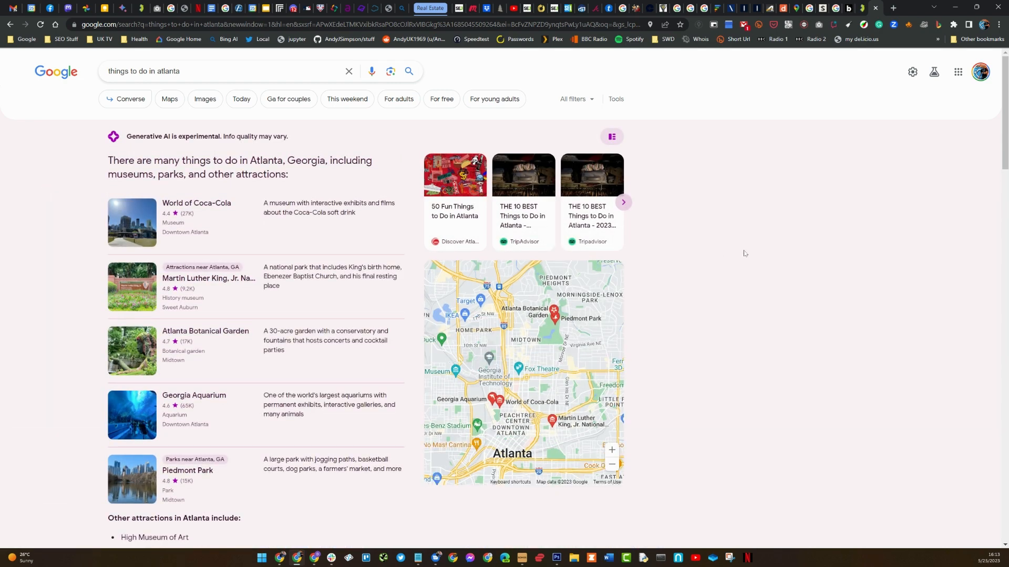
scroll(down, 3)
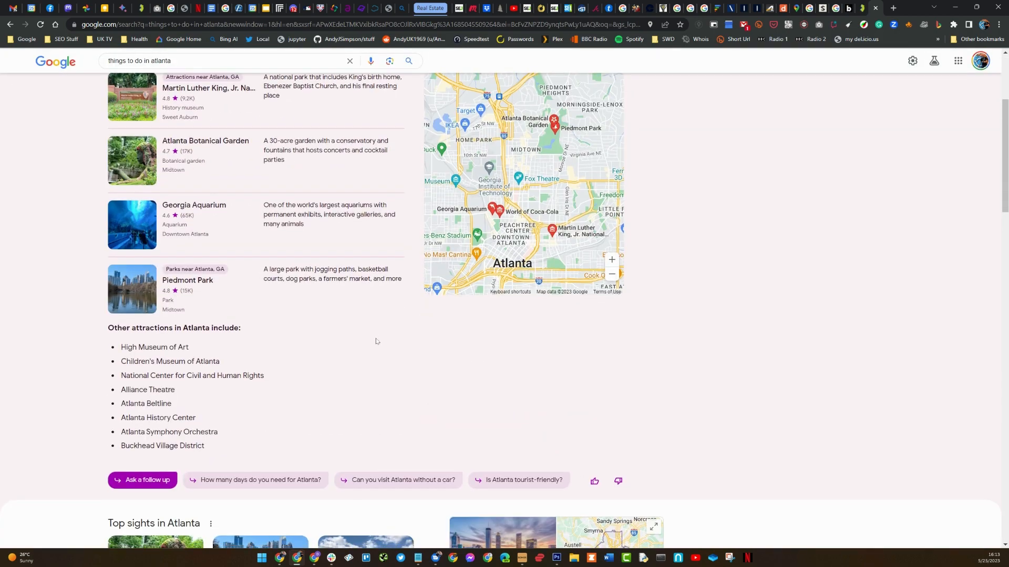
scroll(down, 3)
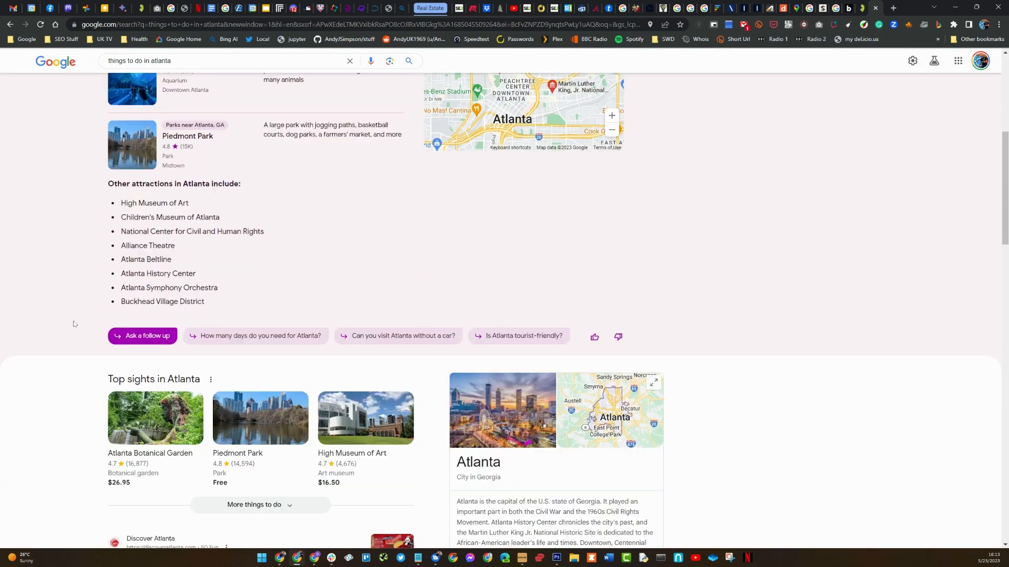
scroll(down, 3)
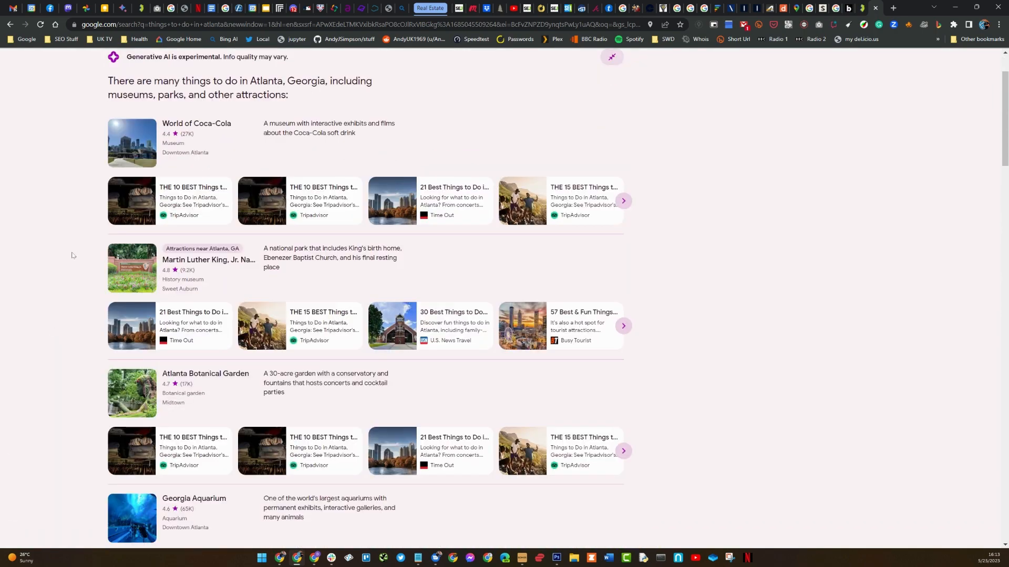
scroll(down, 3)
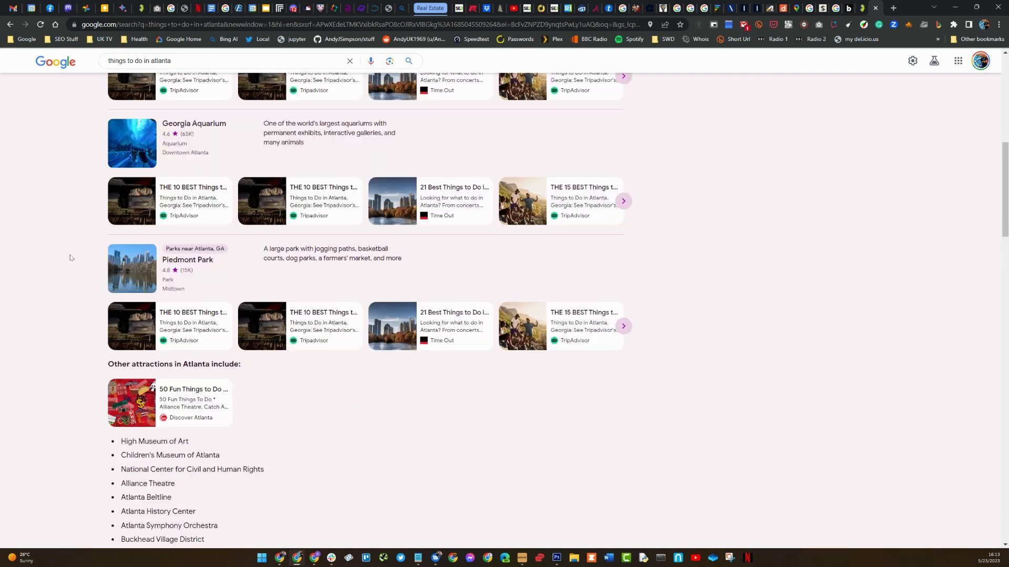
scroll(up, 3)
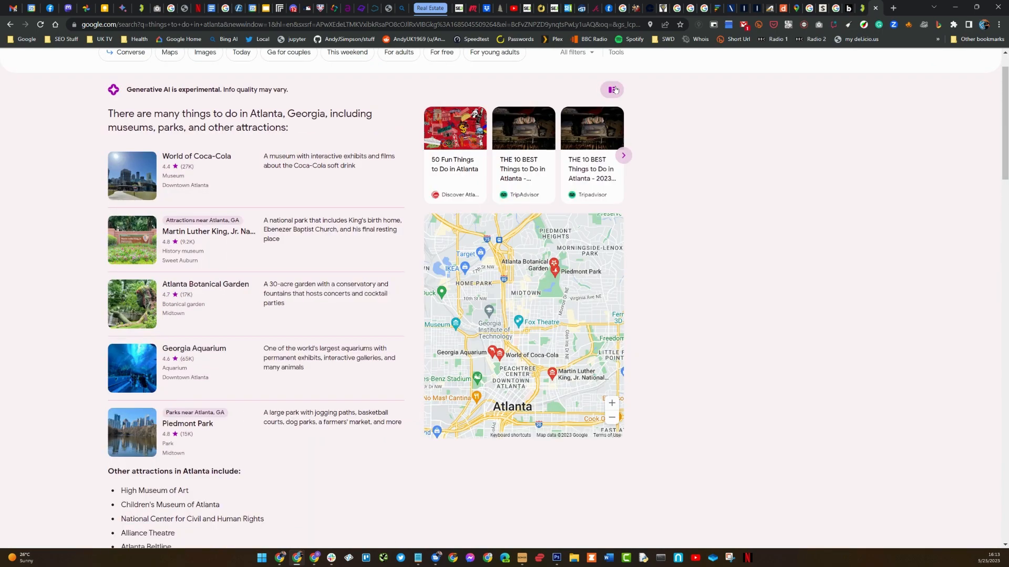
scroll(down, 3)
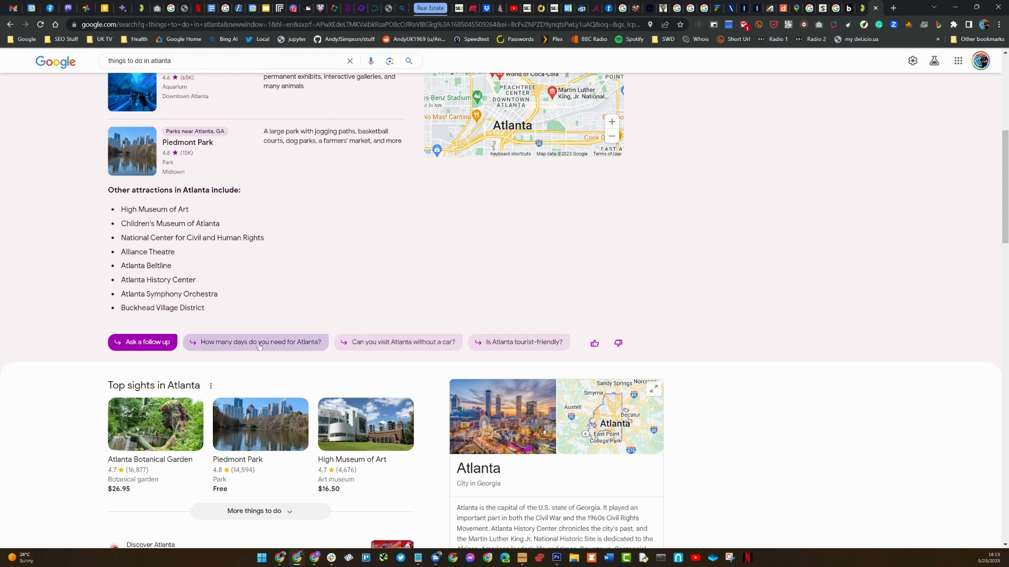
mouse_move(484, 341)
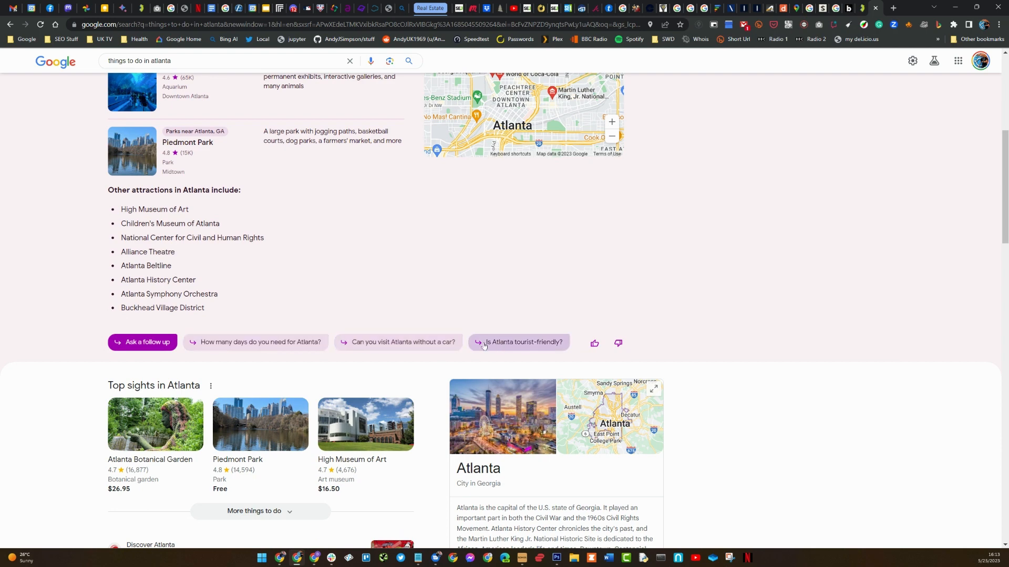
Ask 'How many days do you need for Atlanta?', highlight the 3-4 days estimate and browse sources
click(518, 342)
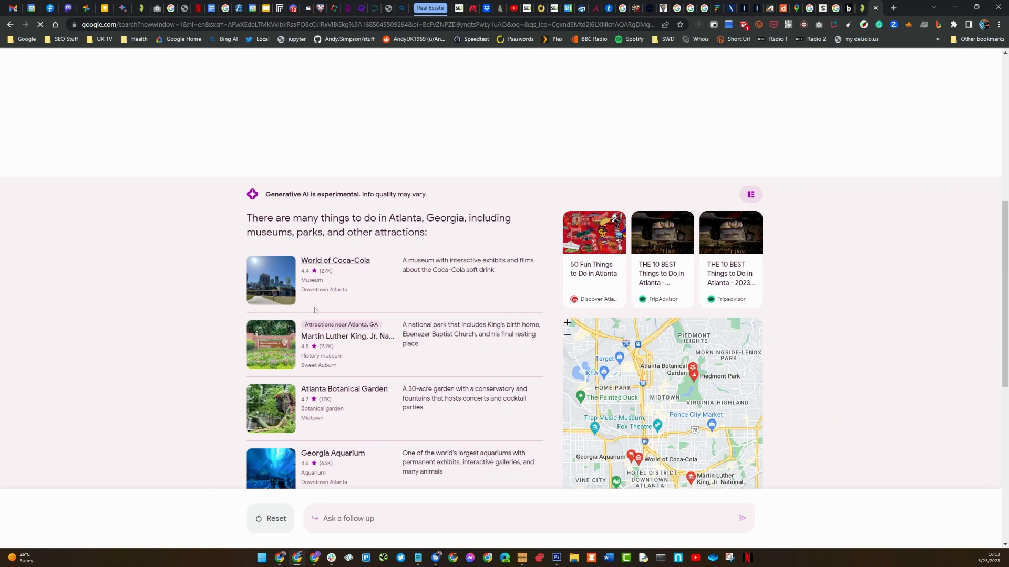
click(324, 293)
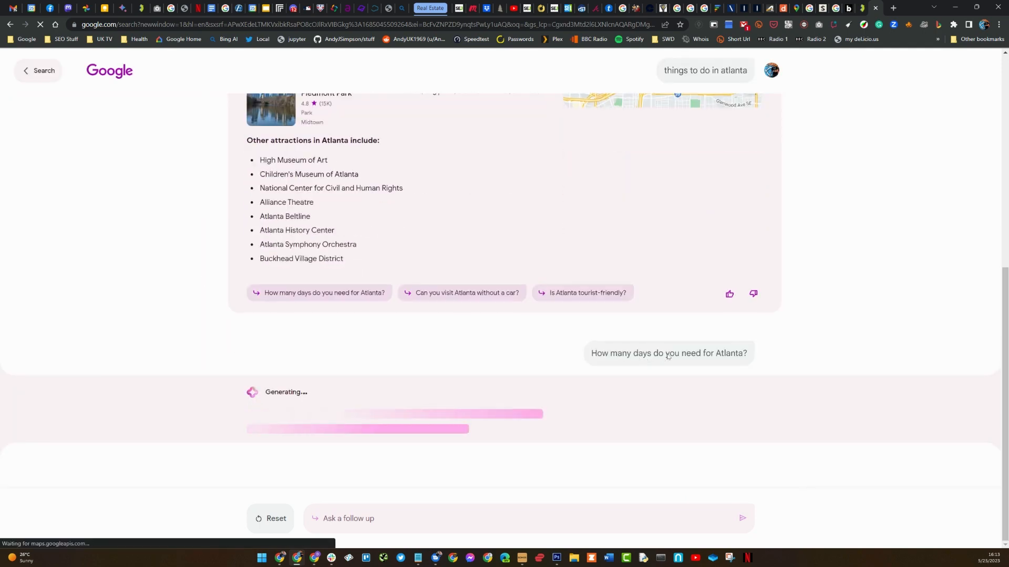
click(323, 293)
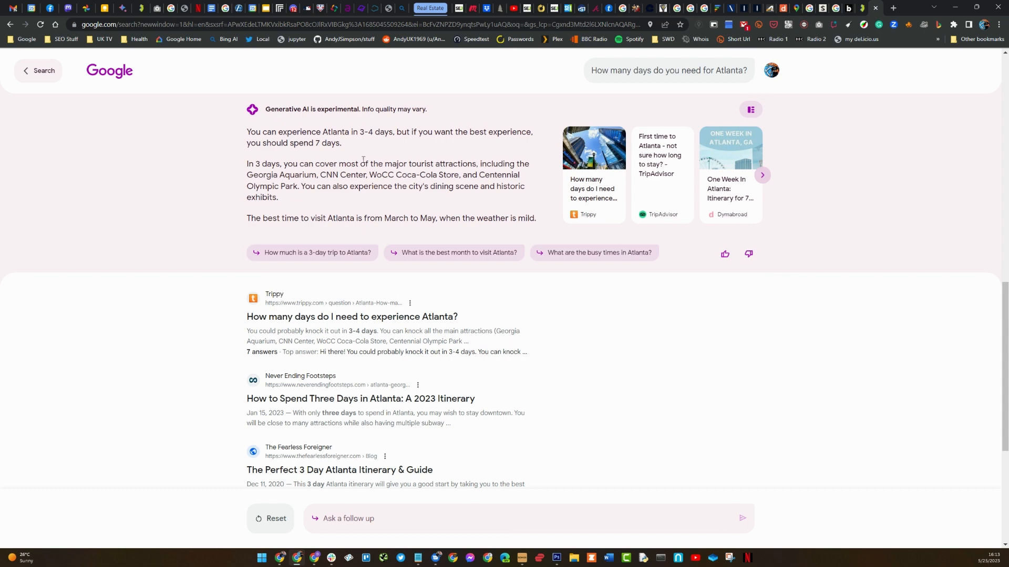
double_click(366, 132)
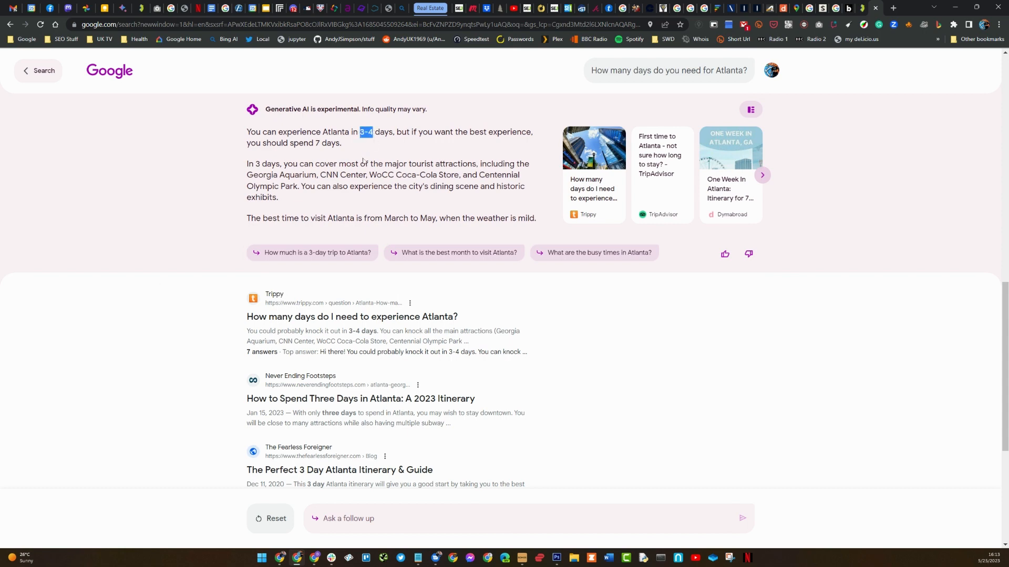
mouse_move(227, 274)
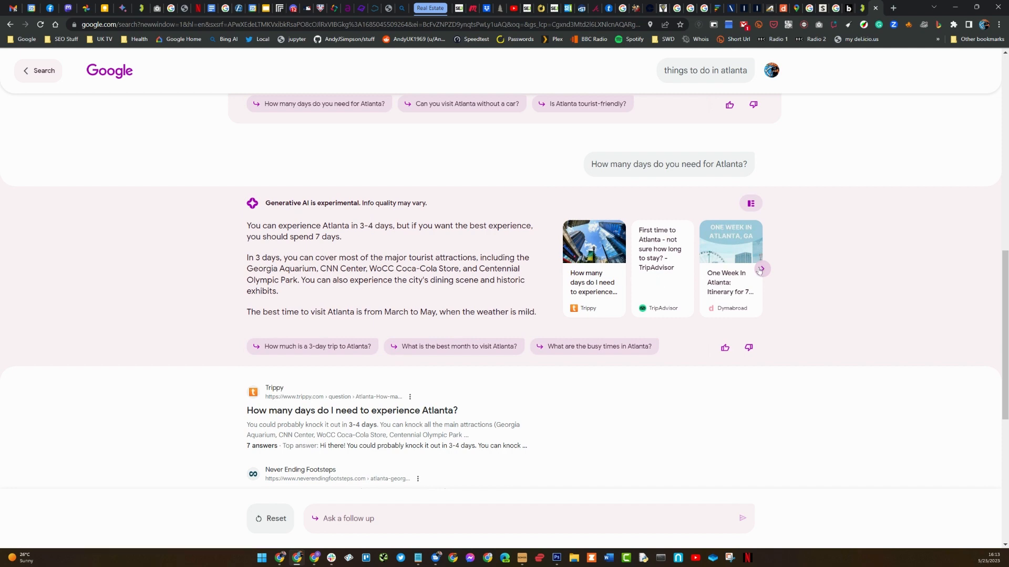
click(760, 269)
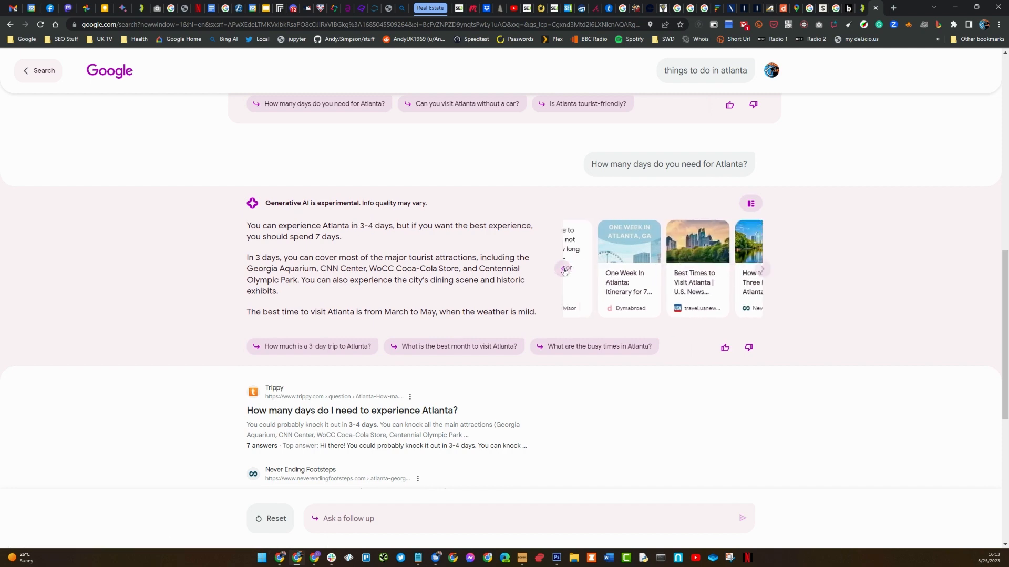
scroll(down, 3)
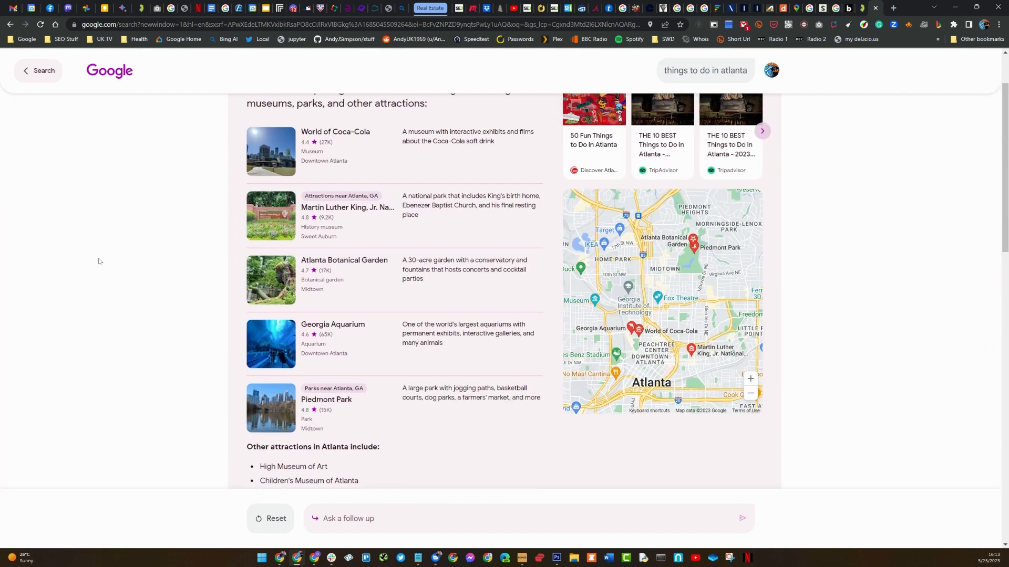
scroll(up, 3)
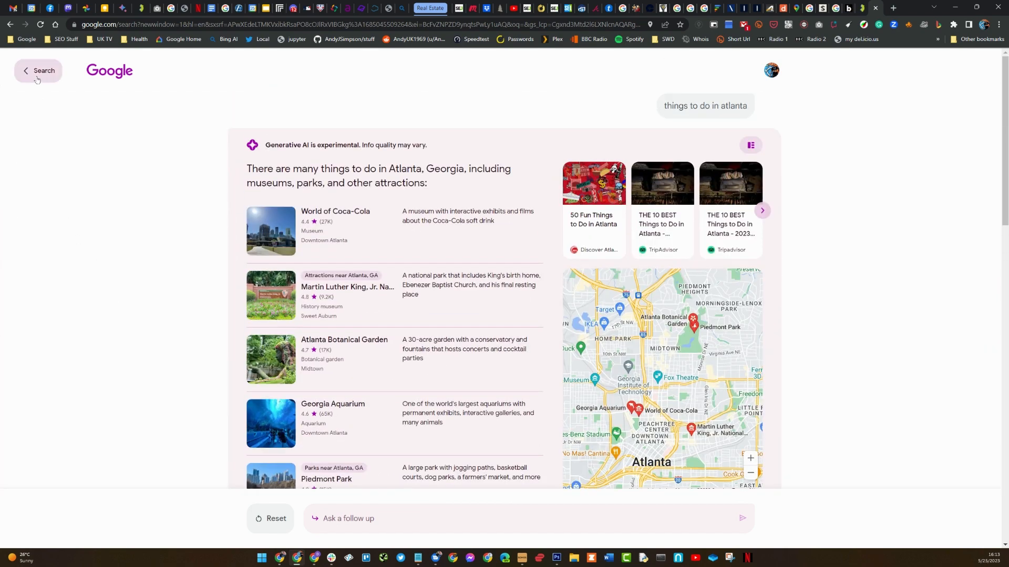
Leave the conversation and rerun 'what is the fastest land animal' from recent searches
click(36, 71)
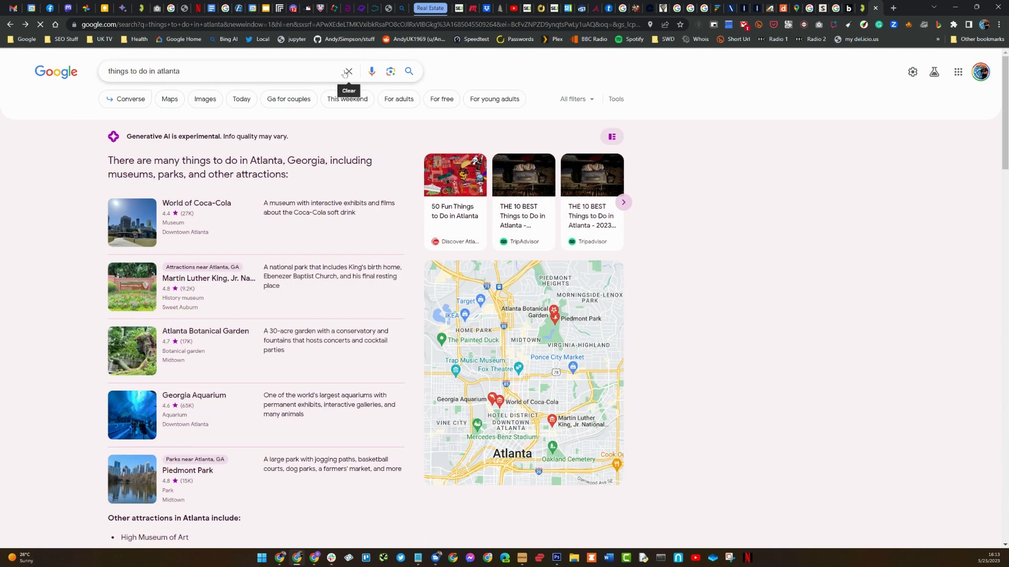
click(346, 72)
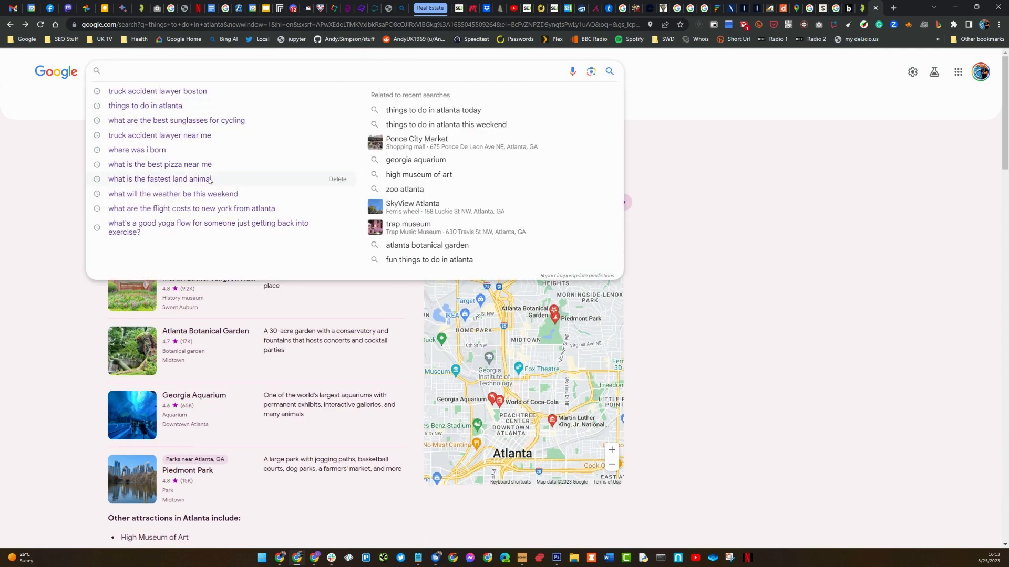
click(158, 178)
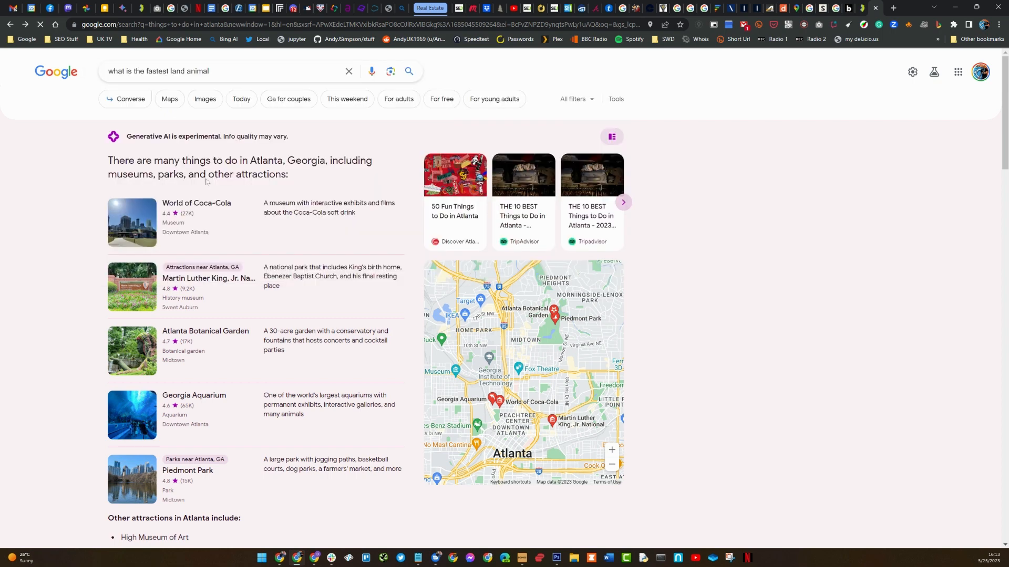
key(Return)
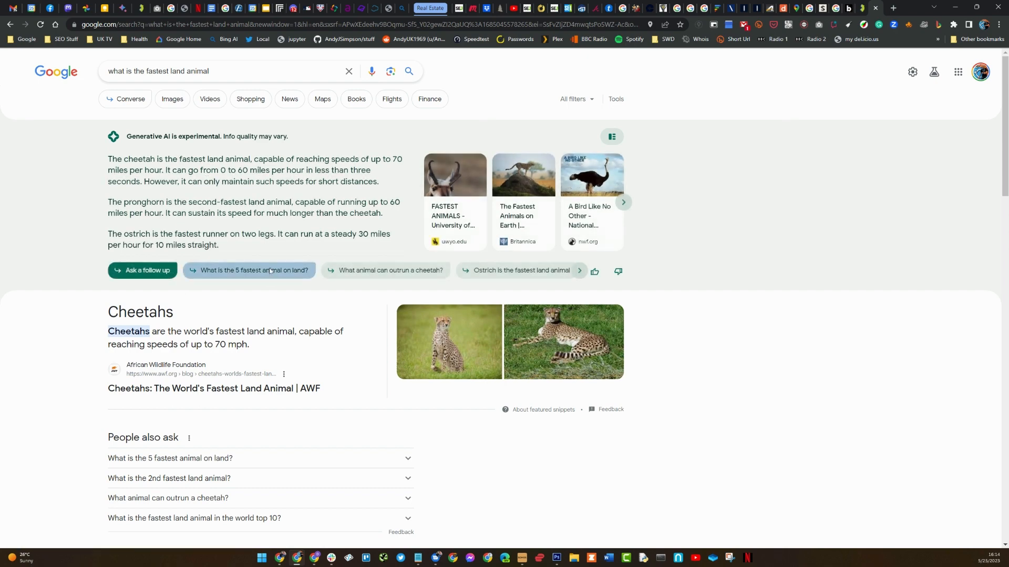
Ask 'What is the 5 fastest animal on land?' and browse the answer and its source cards
click(248, 270)
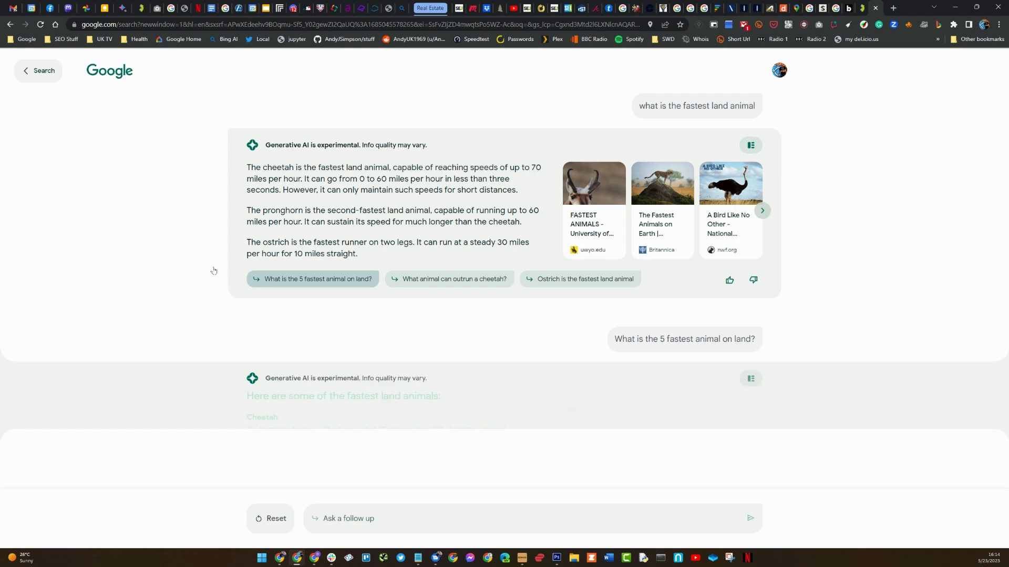
scroll(down, 3)
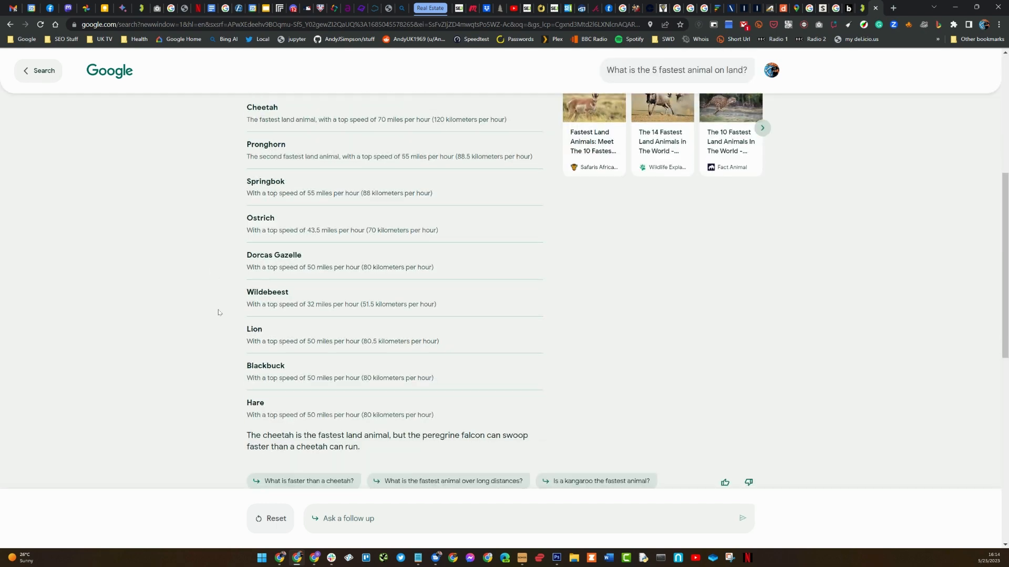
scroll(up, 3)
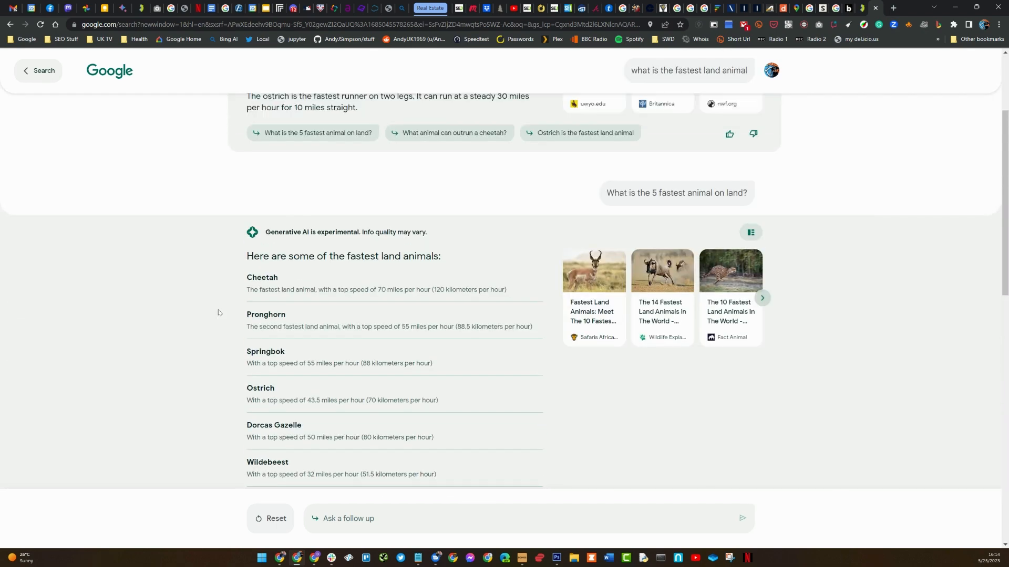
scroll(down, 3)
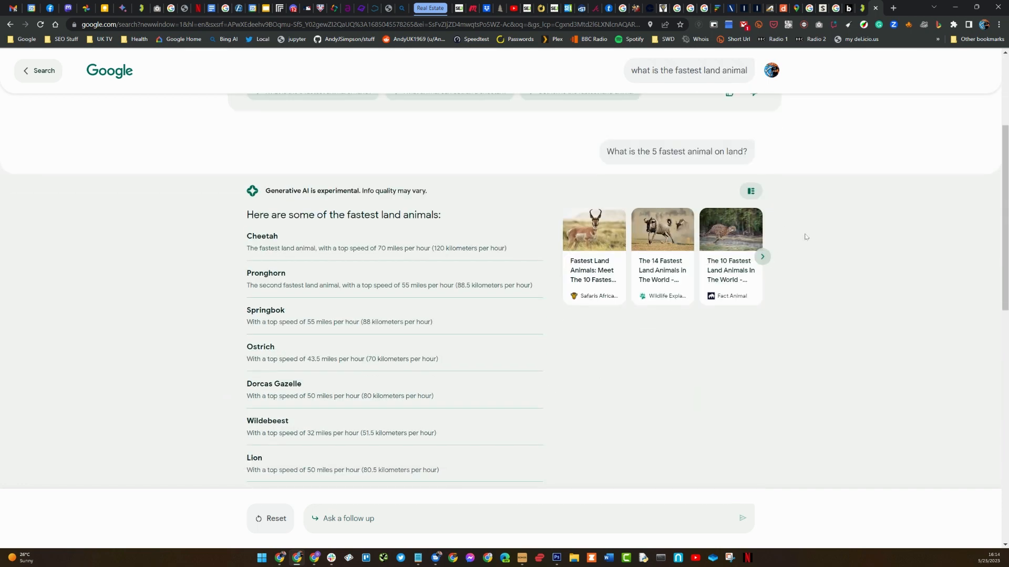
click(762, 256)
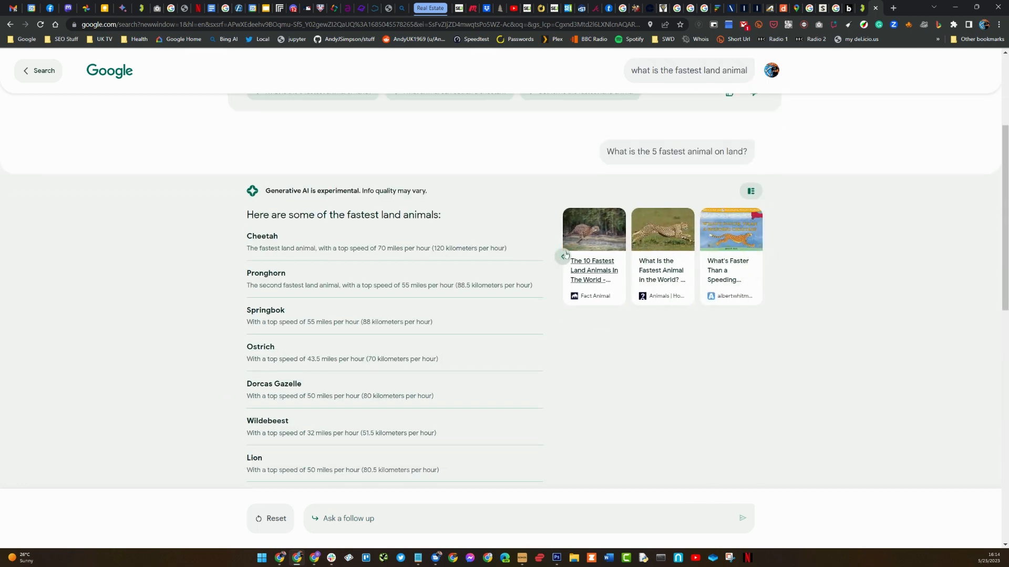
scroll(down, 3)
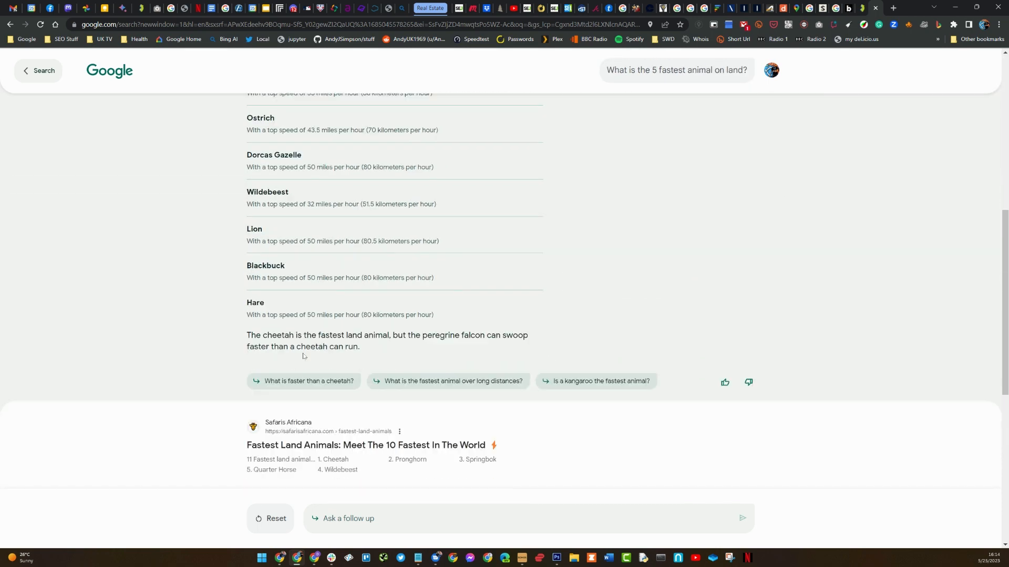
scroll(down, 3)
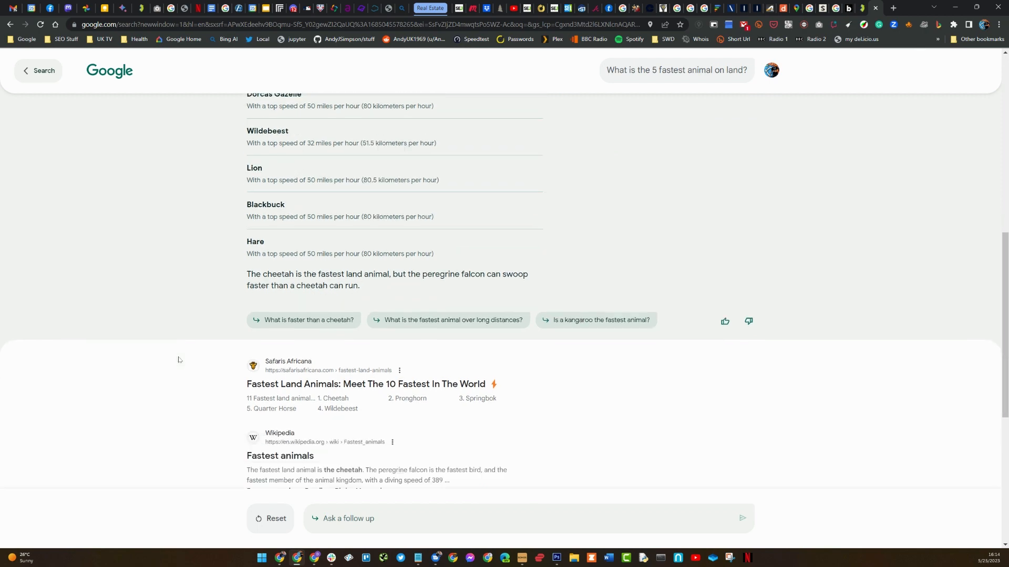
click(37, 71)
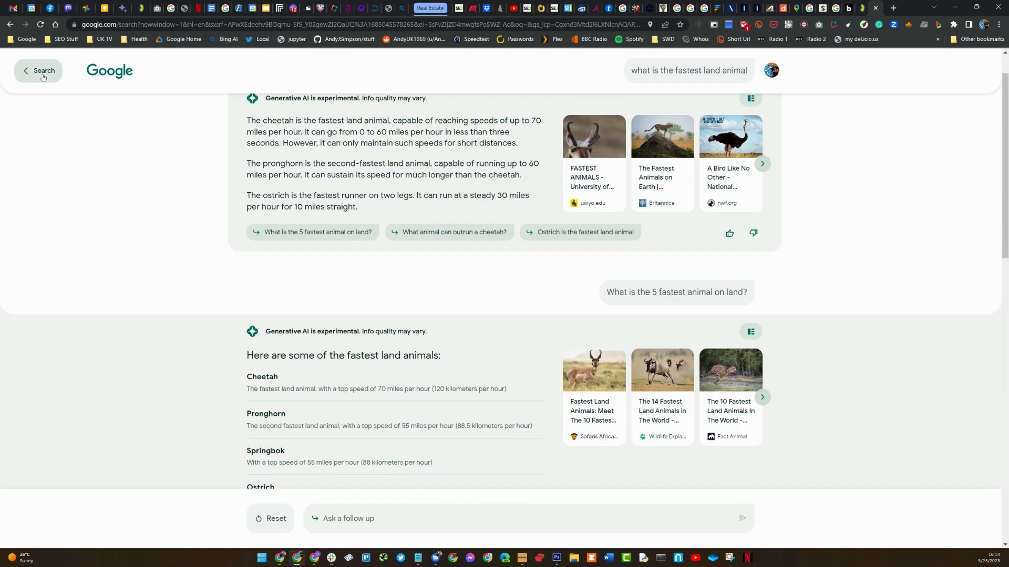
Leave the conversation and pick the yoga flow query for someone returning to exercise from recent searches
click(42, 71)
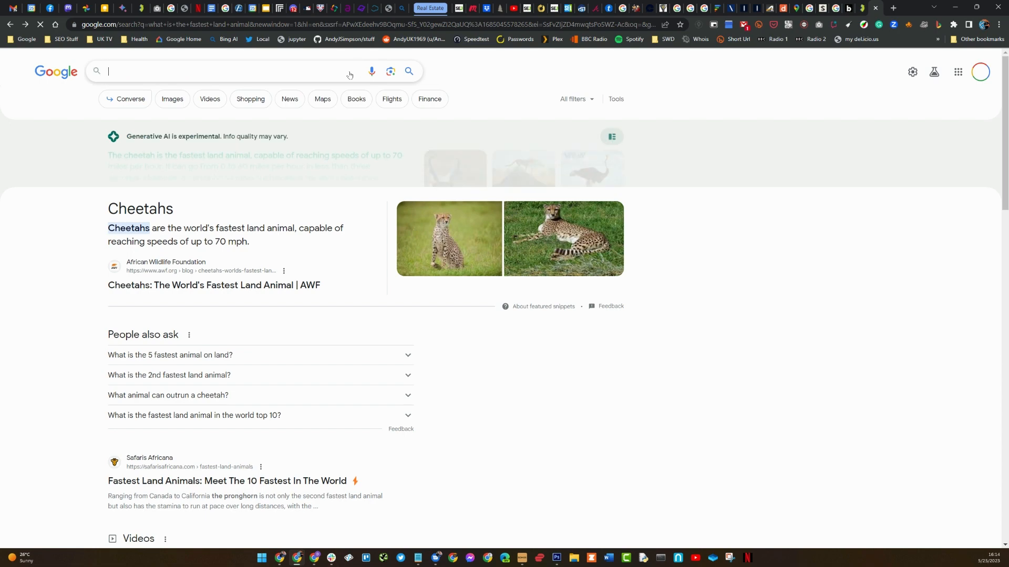
click(226, 71)
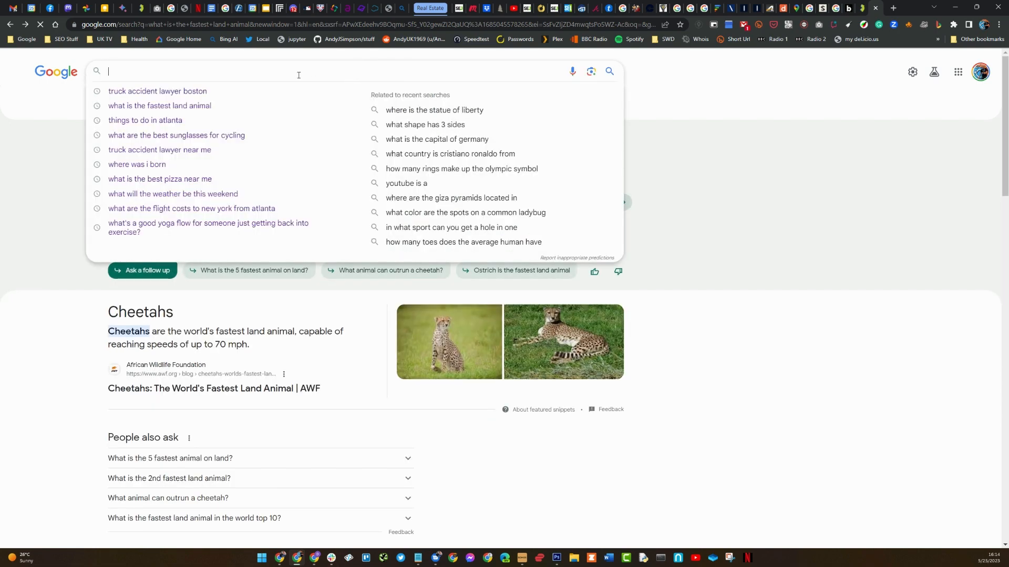
click(191, 211)
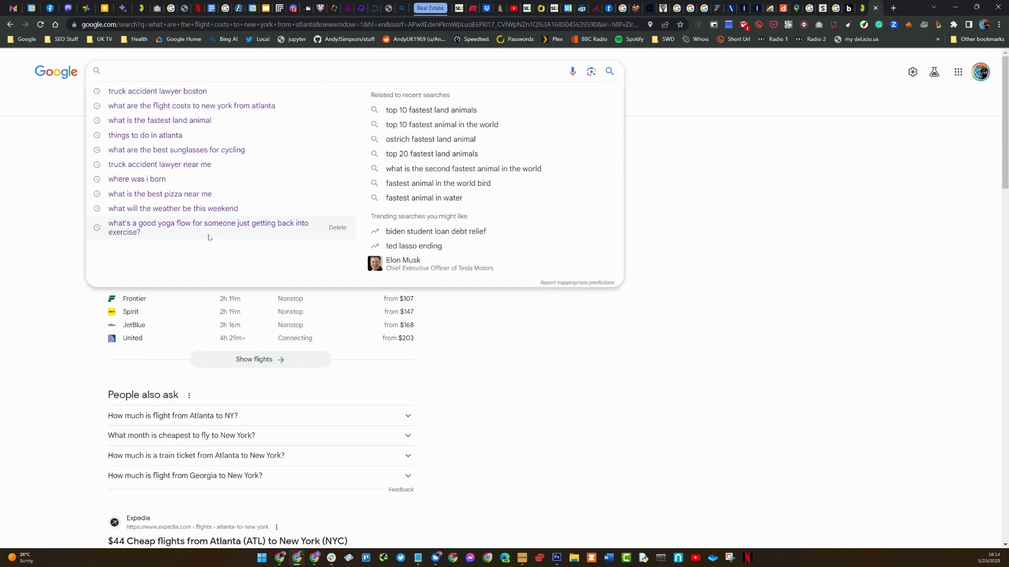
mouse_move(225, 231)
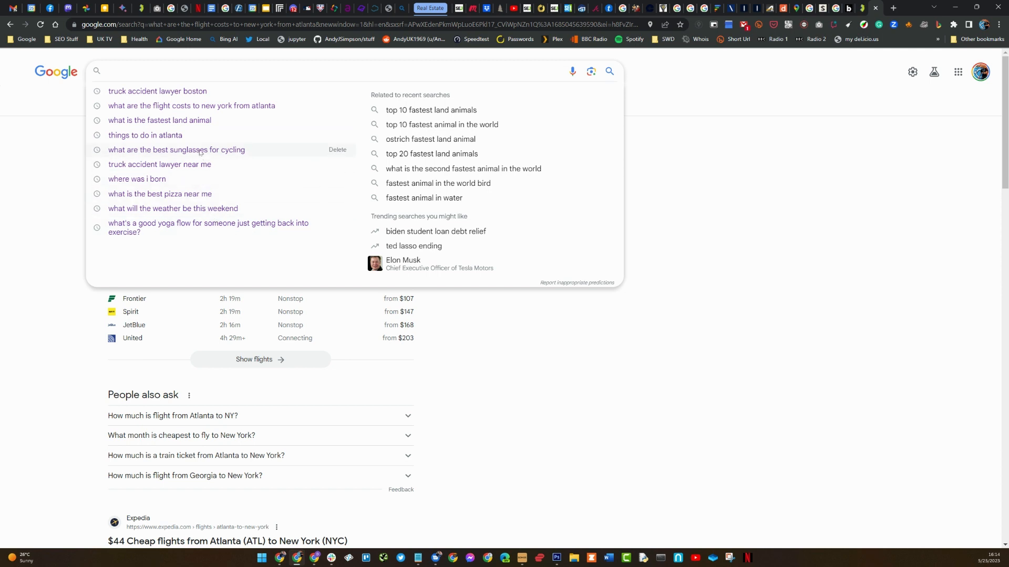
mouse_move(200, 106)
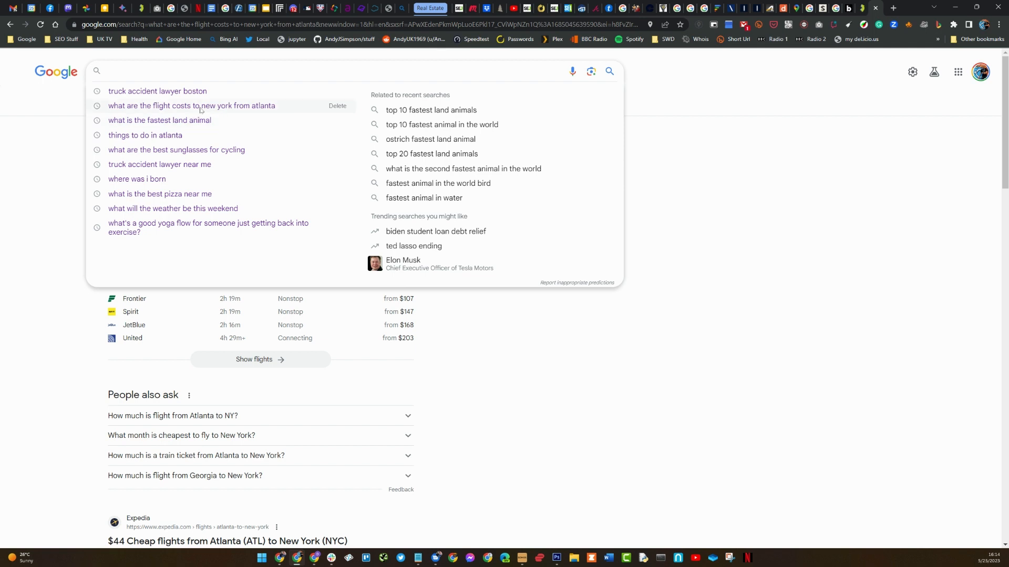
mouse_move(179, 228)
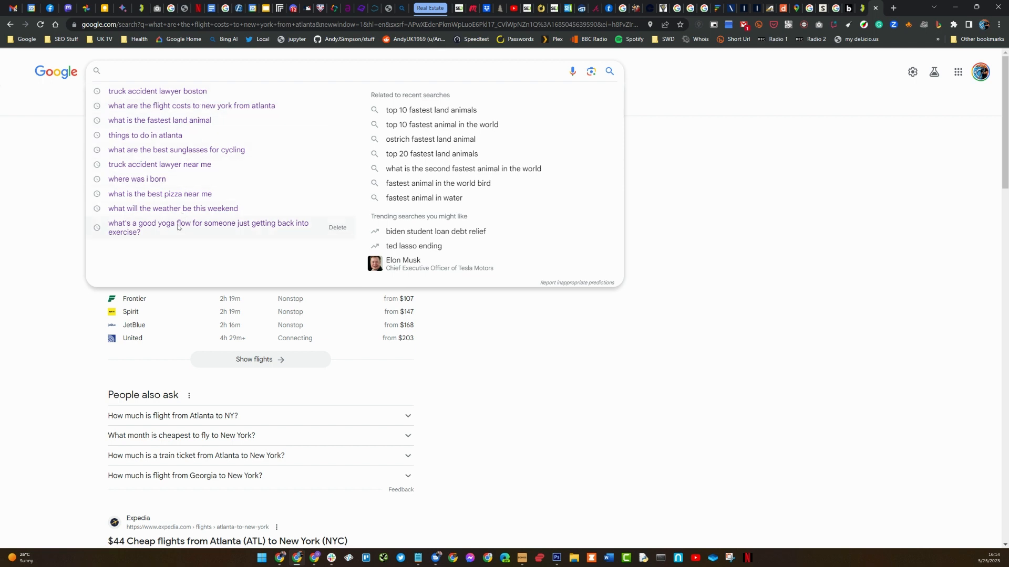
click(208, 227)
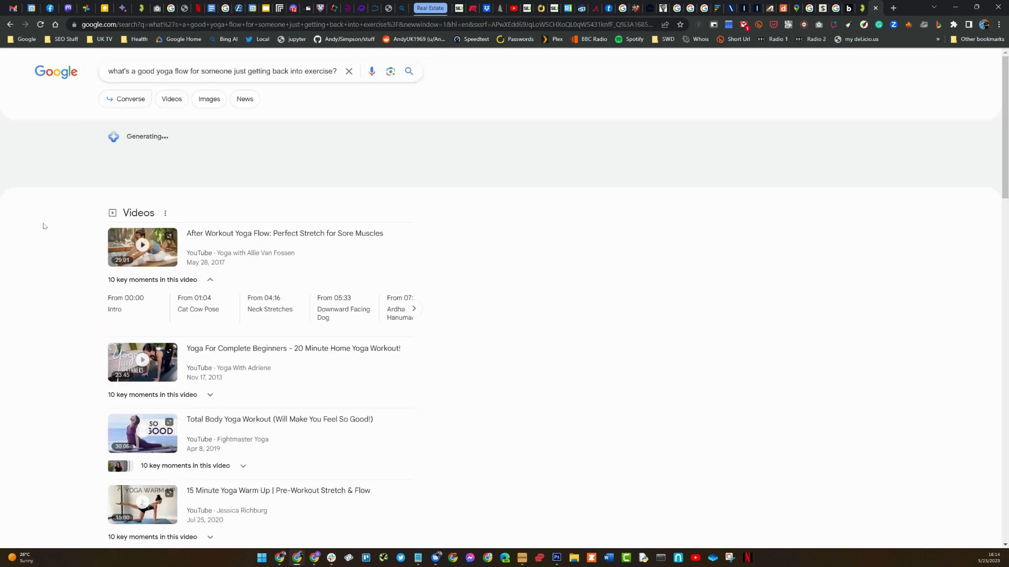